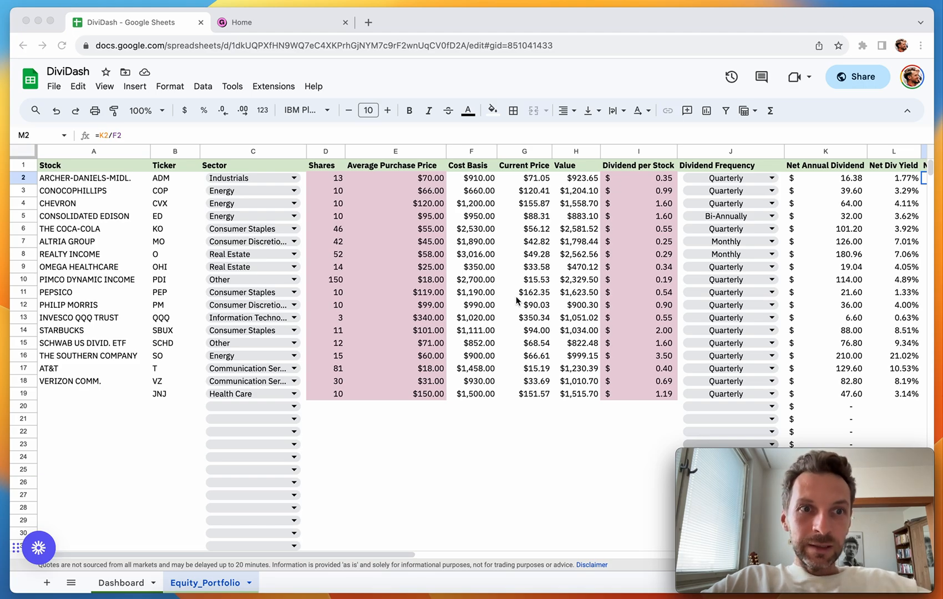
{"action": "mouse_move", "coordinate": [374, 178]}
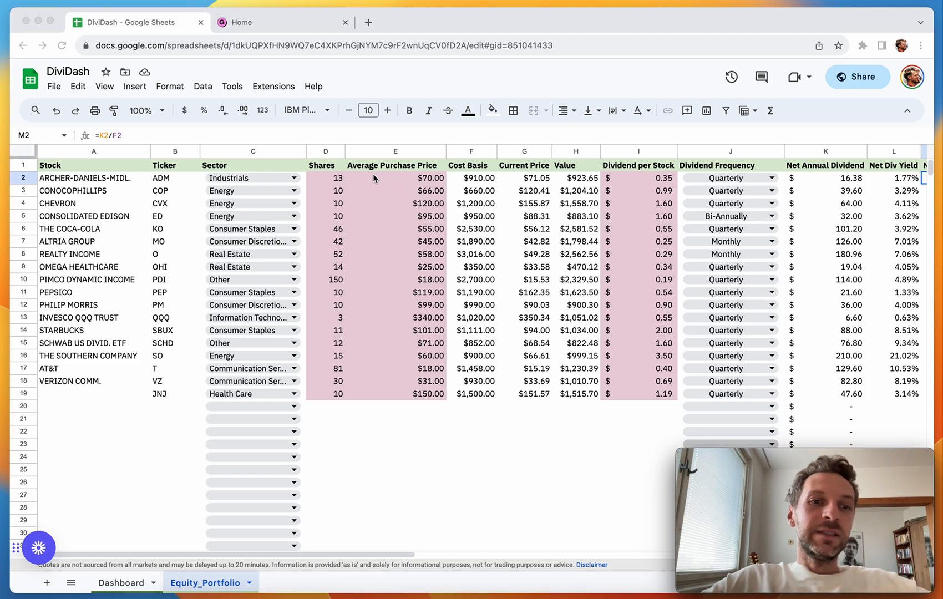
{"action": "mouse_move", "coordinate": [156, 254]}
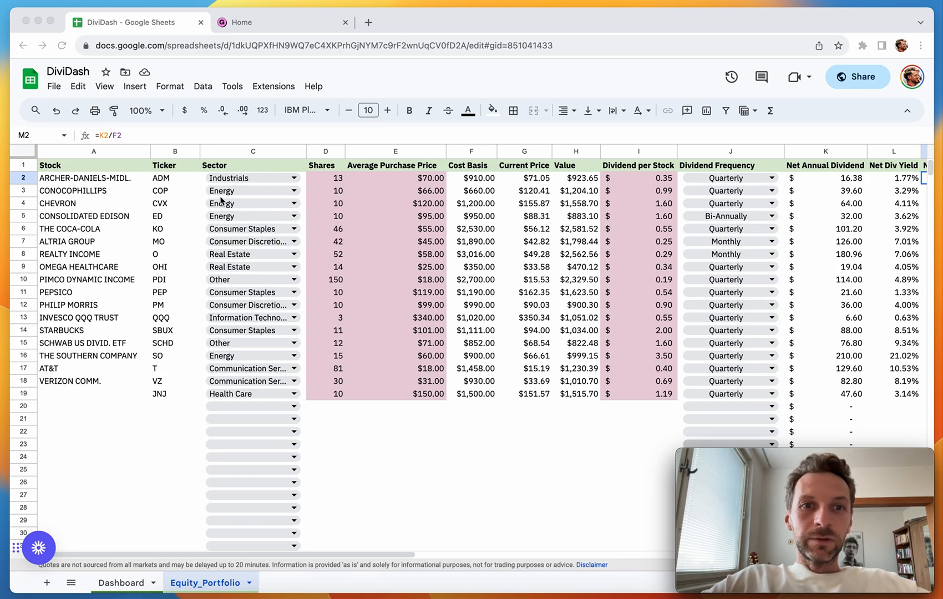
{"action": "mouse_move", "coordinate": [261, 434]}
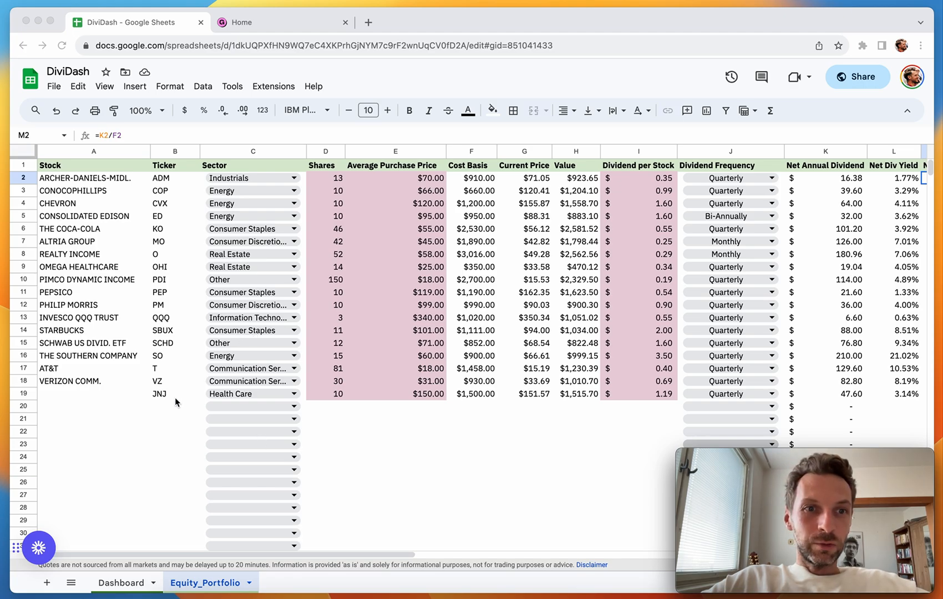
{"action": "mouse_move", "coordinate": [158, 438]}
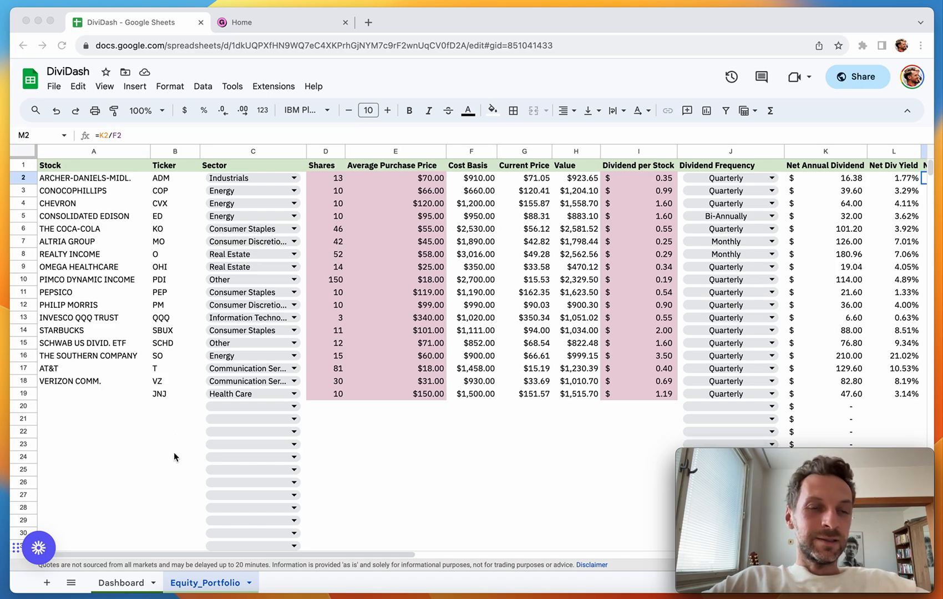
{"action": "mouse_move", "coordinate": [173, 522]}
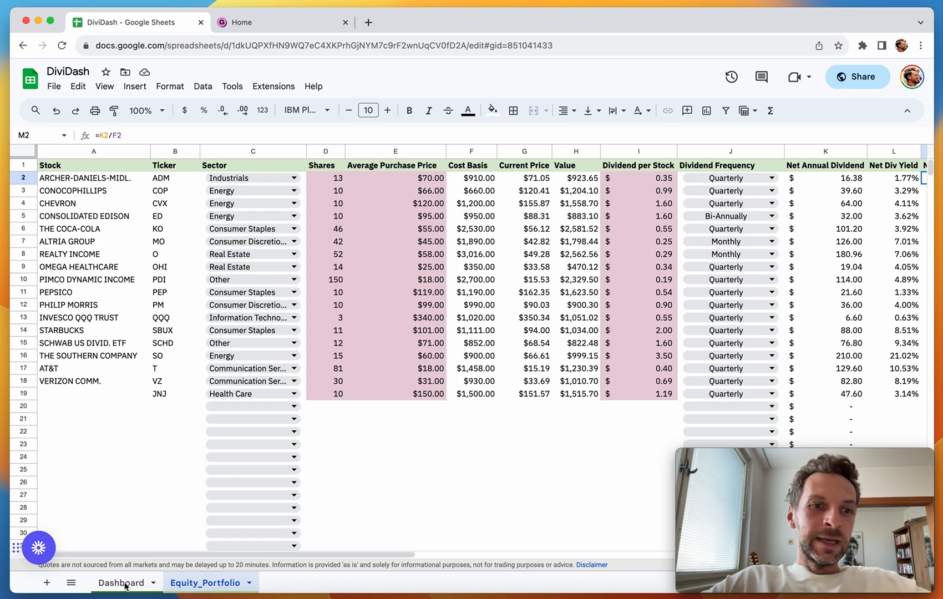
Switch to the Dashboard tab to view KPIs, yields, income, 10% tax parameter and charts.
{"action": "left_click", "coordinate": [120, 582]}
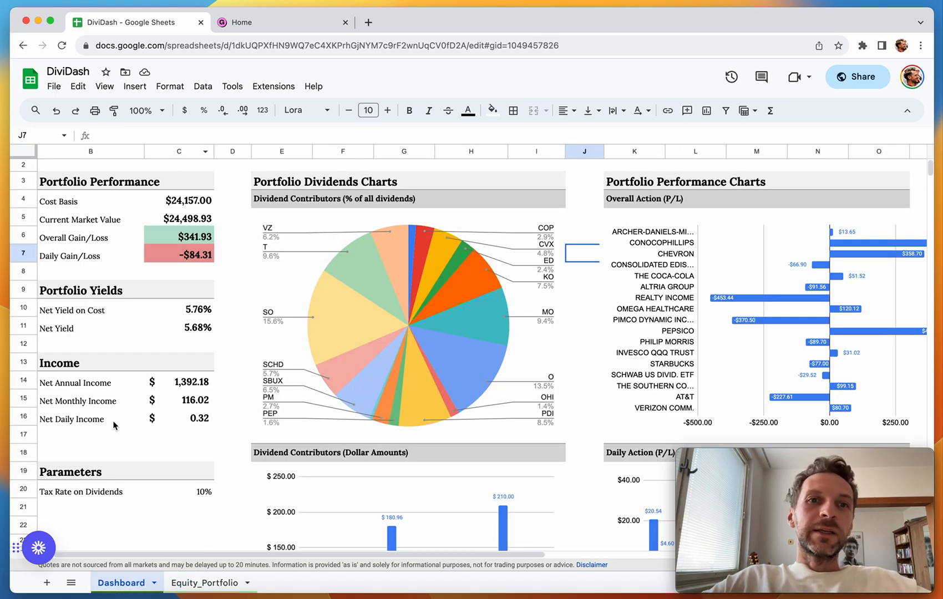
{"action": "mouse_move", "coordinate": [349, 331]}
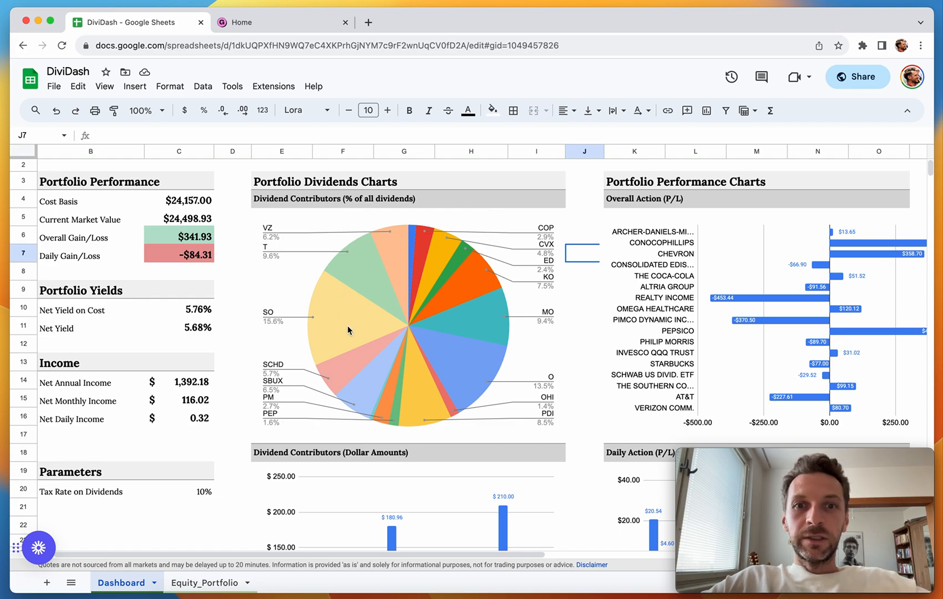
{"action": "mouse_move", "coordinate": [307, 404]}
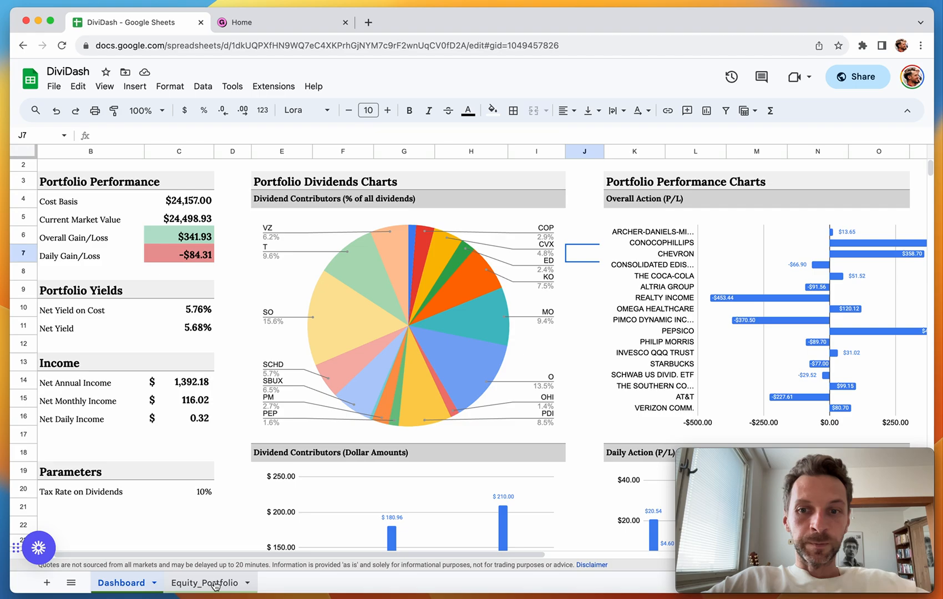
Return to Equity_Portfolio, scan its columns, and inspect the stock name and ticker ADM.
{"action": "left_click", "coordinate": [207, 582]}
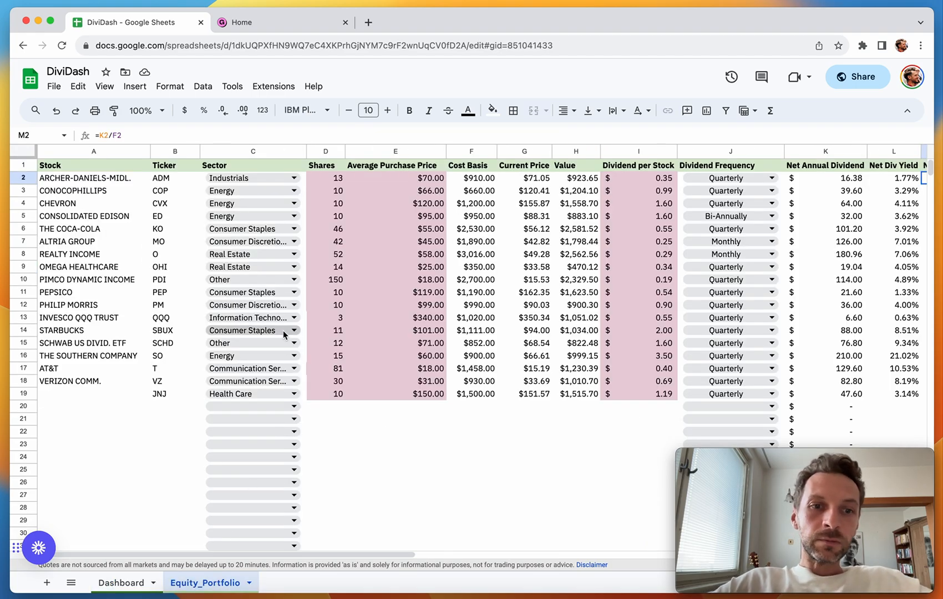
{"action": "mouse_move", "coordinate": [270, 216]}
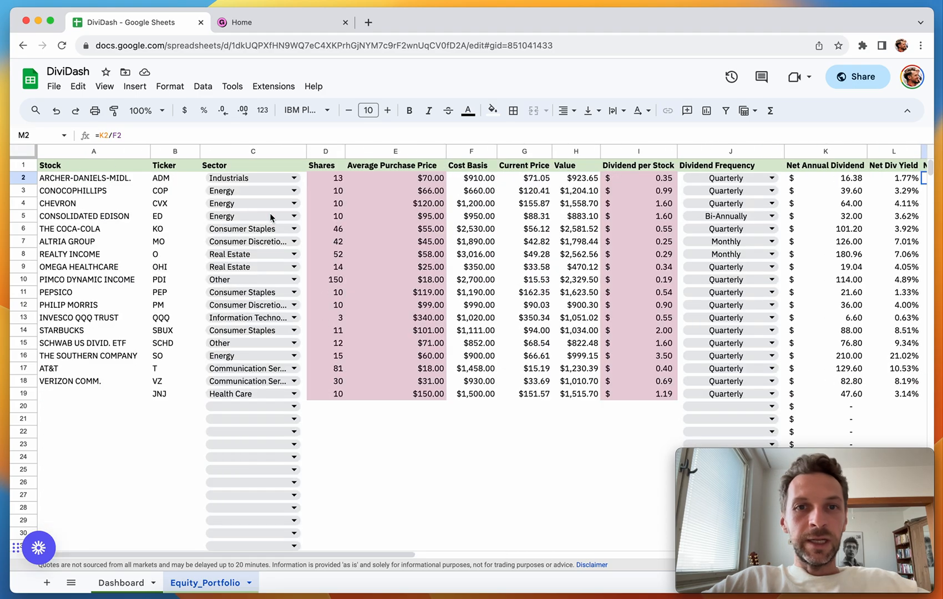
{"action": "scroll", "scroll_direction": "right", "scroll_amount": 3}
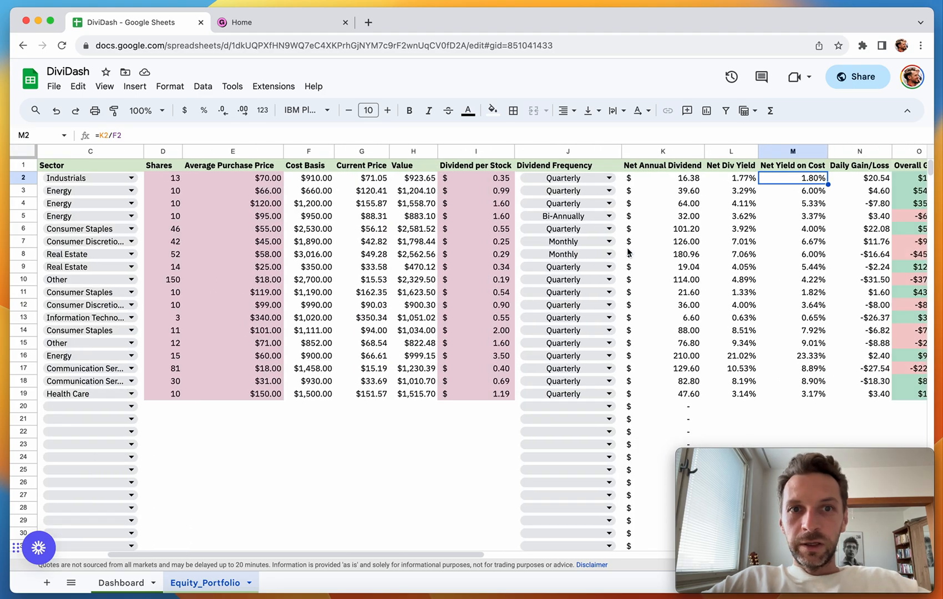
{"action": "scroll", "scroll_direction": "left", "scroll_amount": 3}
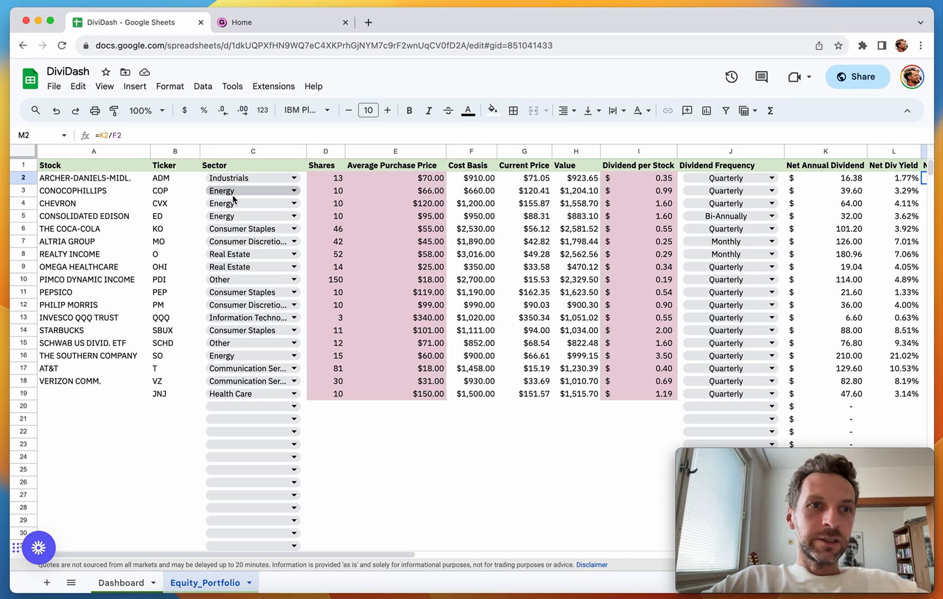
{"action": "left_click", "coordinate": [86, 177]}
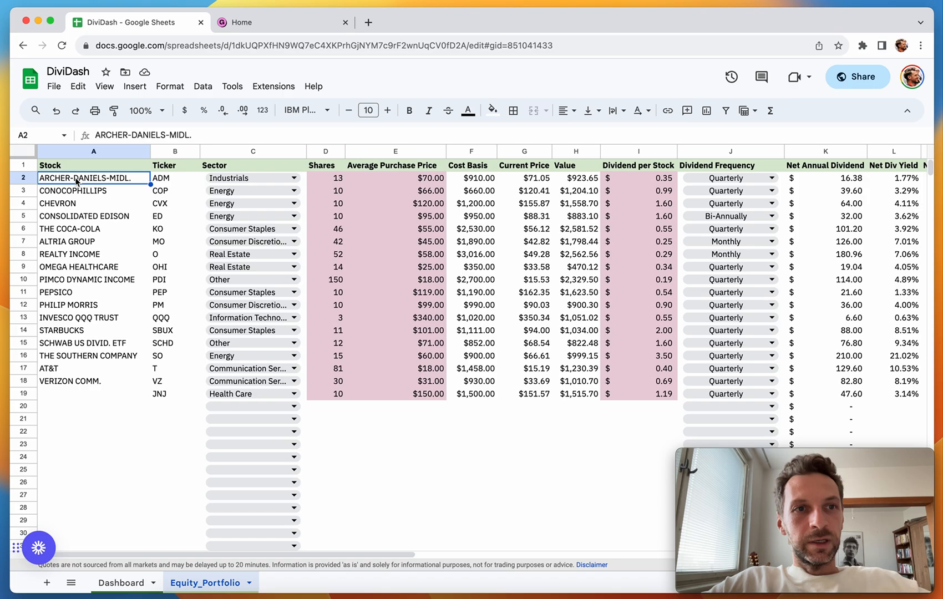
{"action": "left_click", "coordinate": [175, 177]}
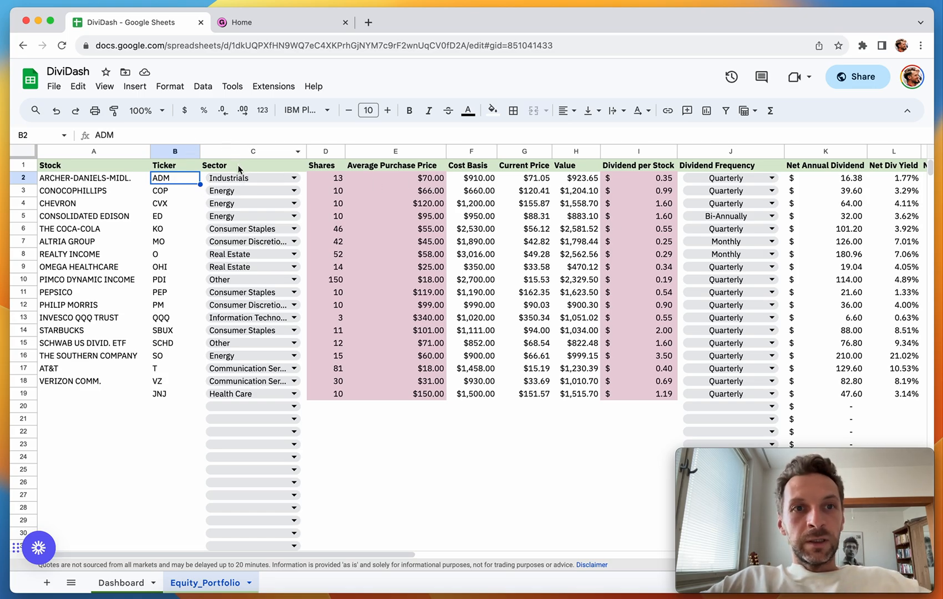
{"action": "left_click", "coordinate": [252, 165]}
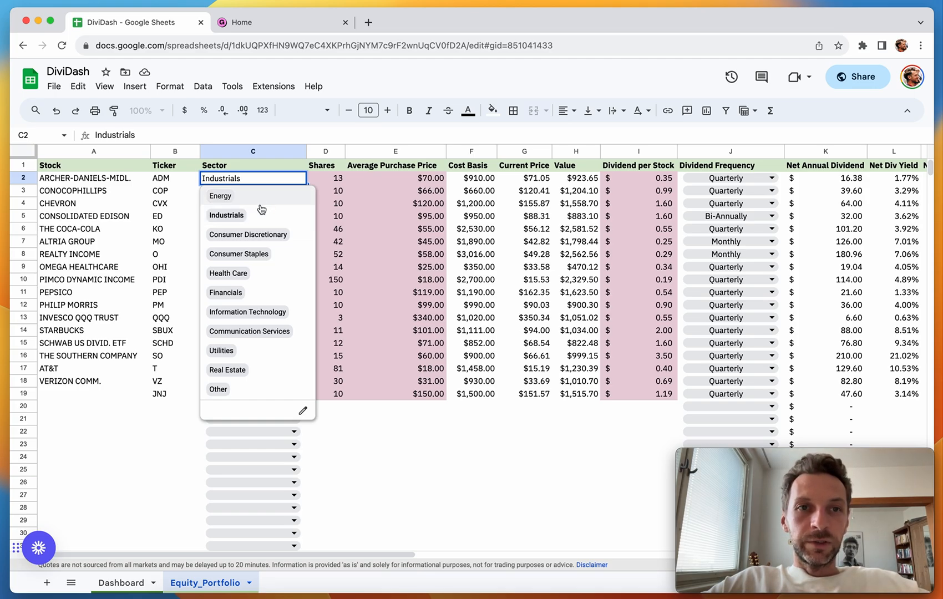
{"action": "mouse_move", "coordinate": [246, 256]}
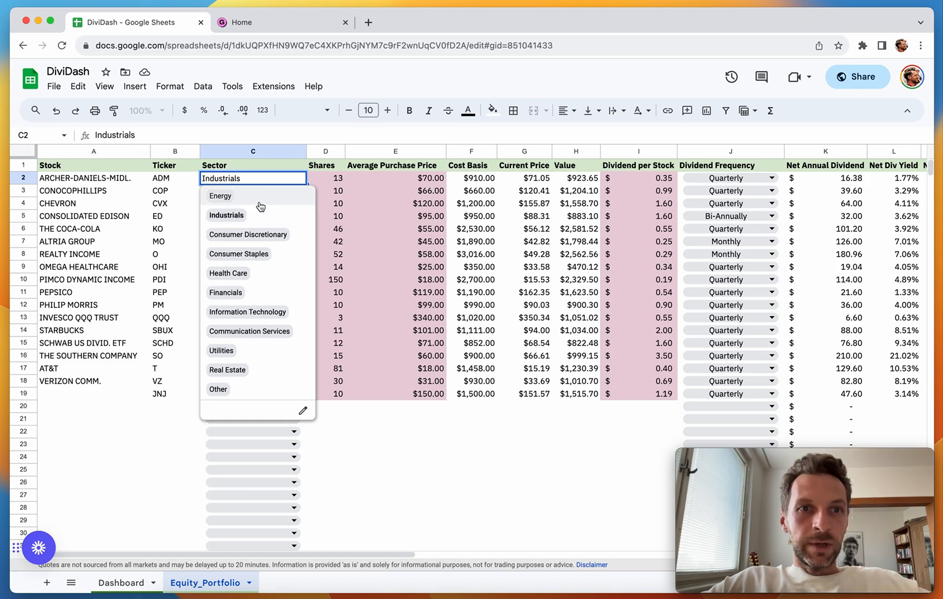
{"action": "mouse_move", "coordinate": [319, 182]}
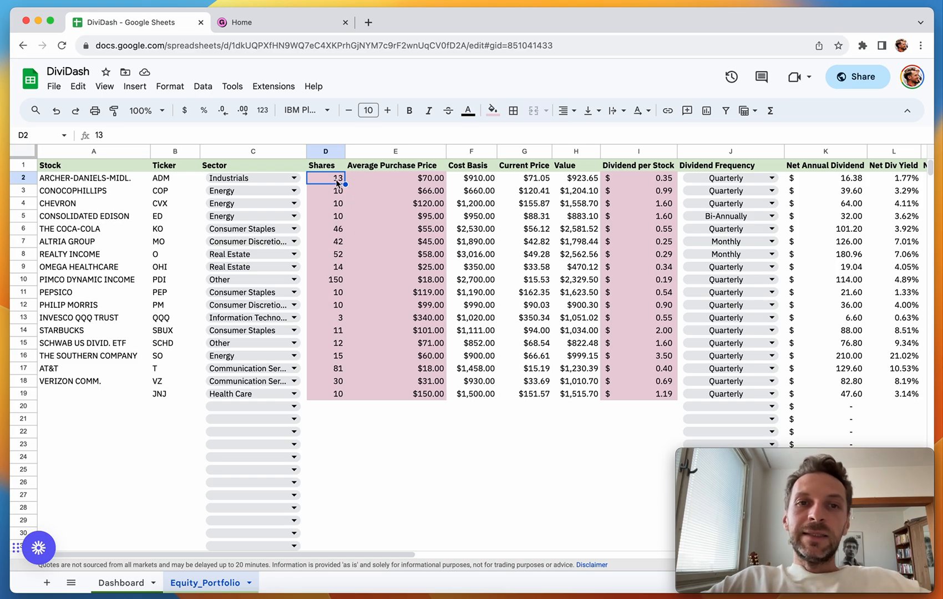
{"action": "mouse_move", "coordinate": [409, 345]}
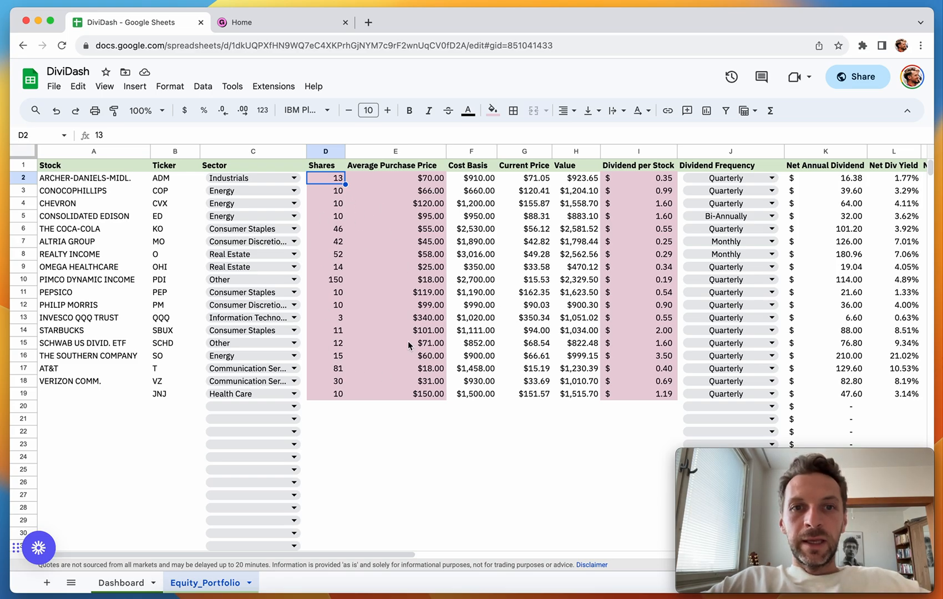
{"action": "mouse_move", "coordinate": [392, 238]}
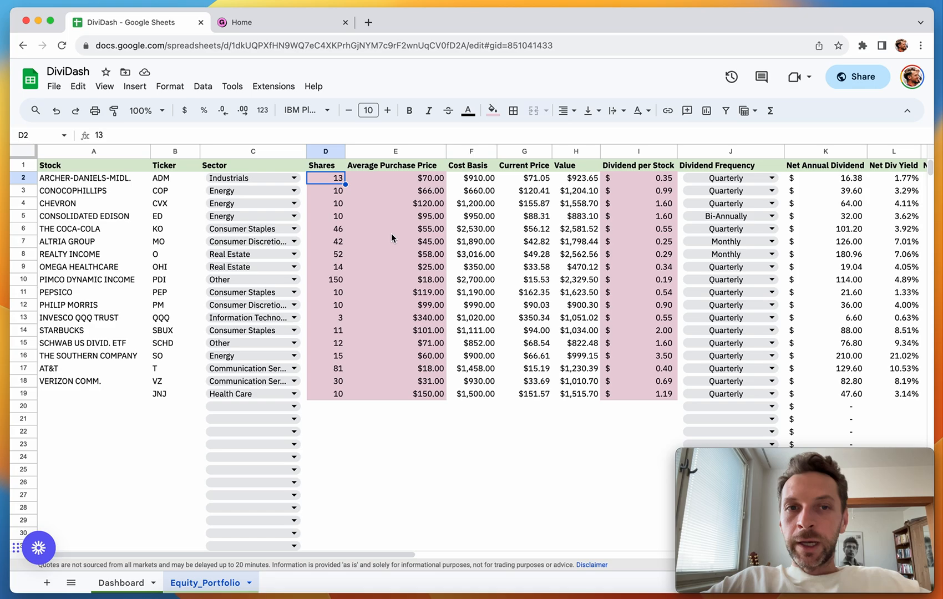
{"action": "mouse_move", "coordinate": [443, 191]}
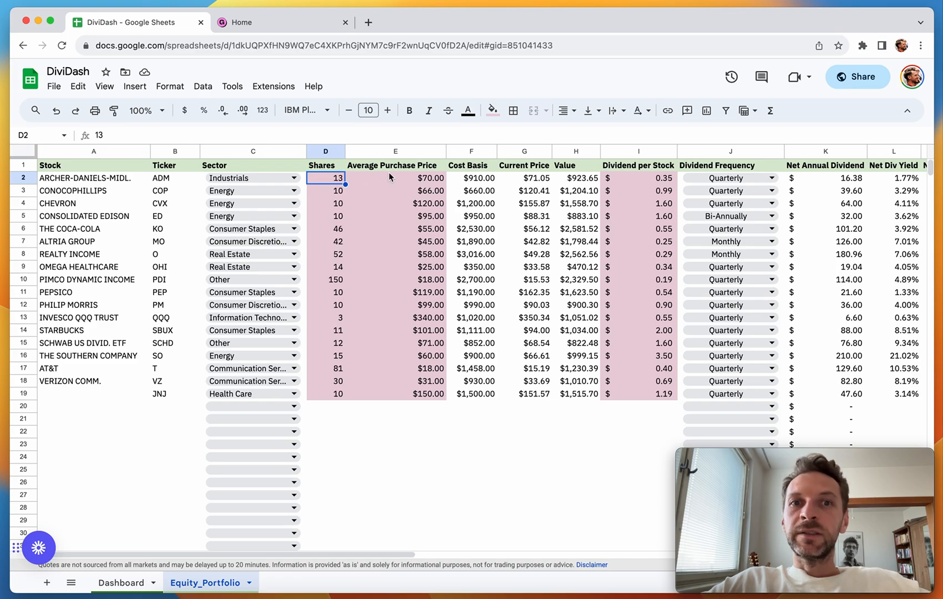
{"action": "left_click", "coordinate": [395, 178]}
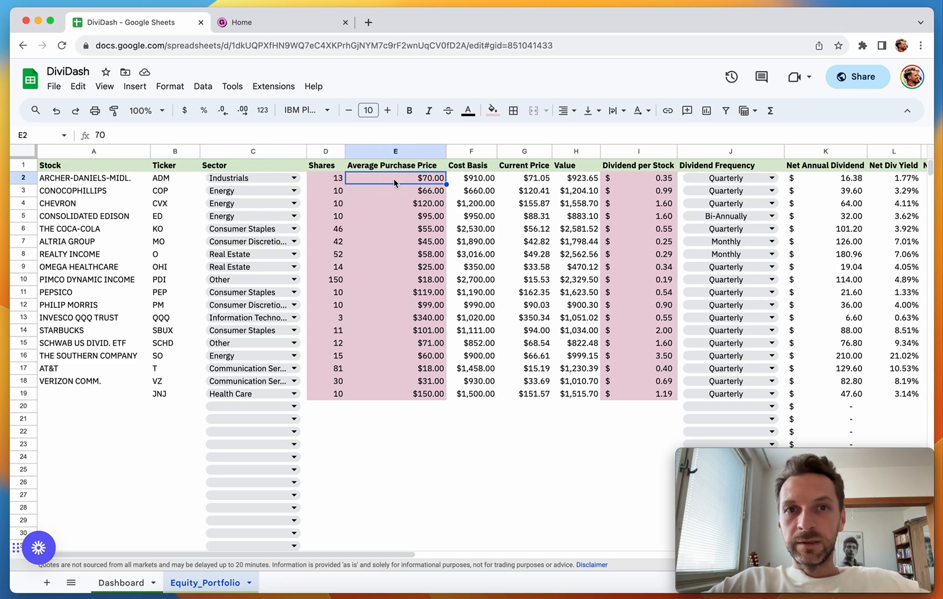
{"action": "mouse_move", "coordinate": [415, 178]}
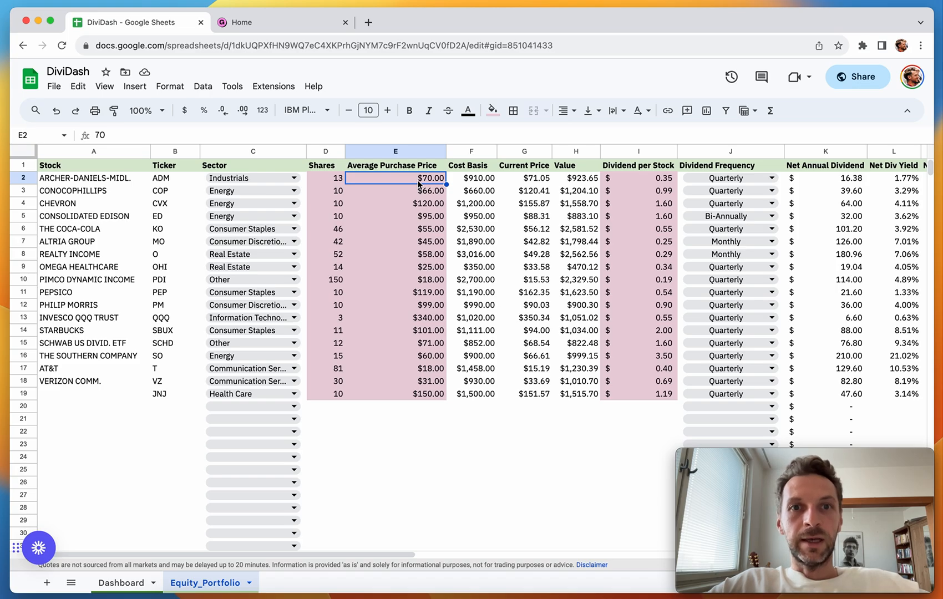
{"action": "left_click", "coordinate": [471, 178]}
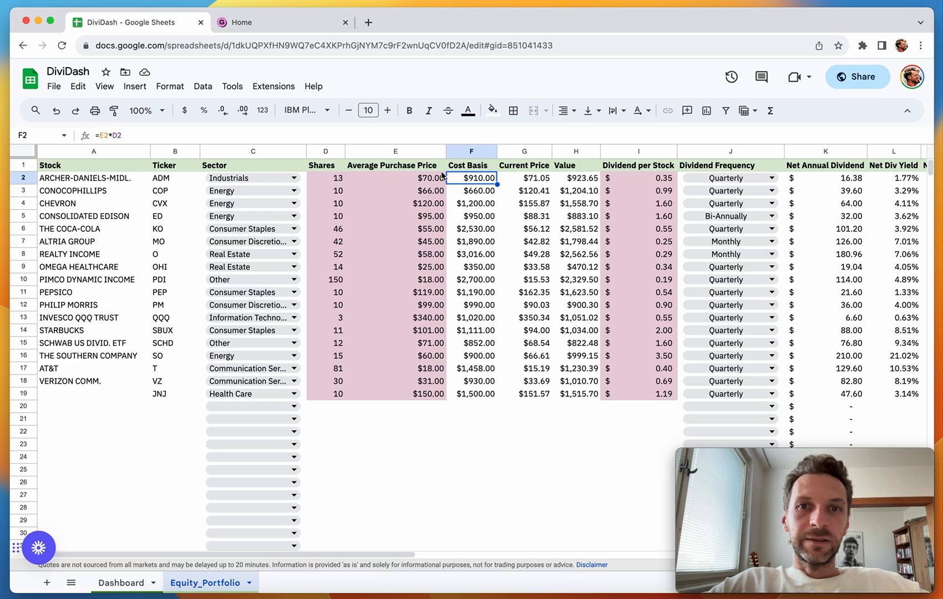
{"action": "double_click", "coordinate": [472, 177]}
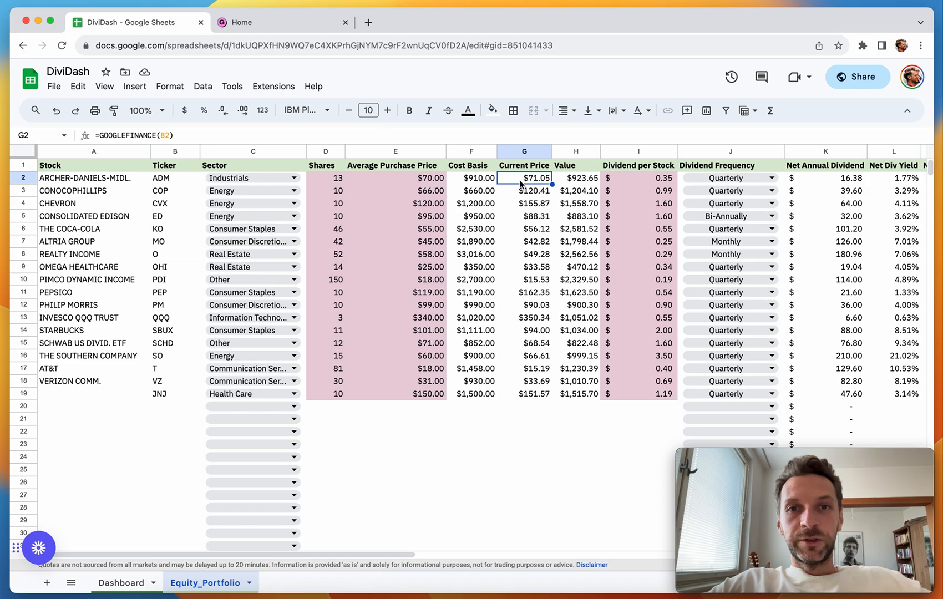
{"action": "double_click", "coordinate": [524, 179]}
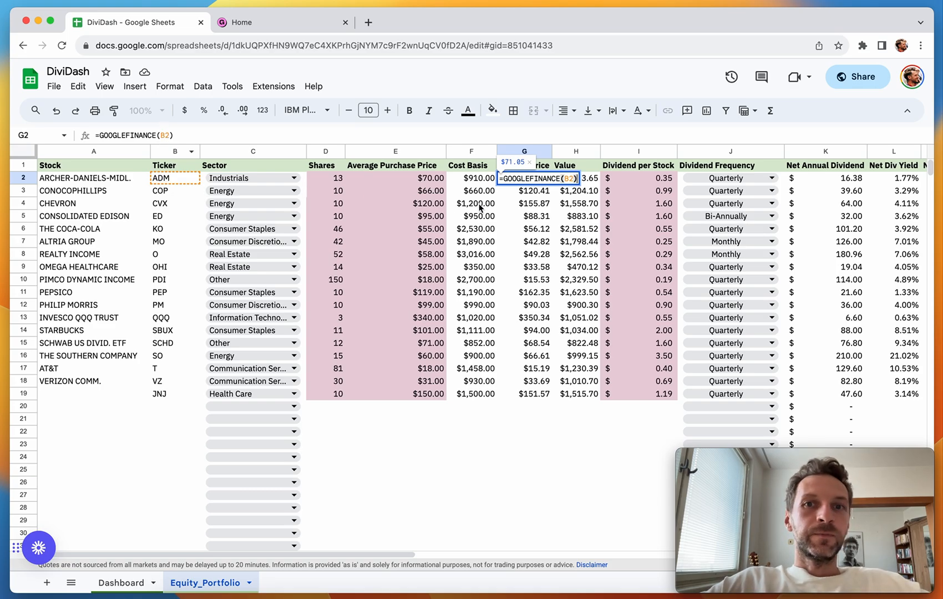
{"action": "key", "text": "Enter"}
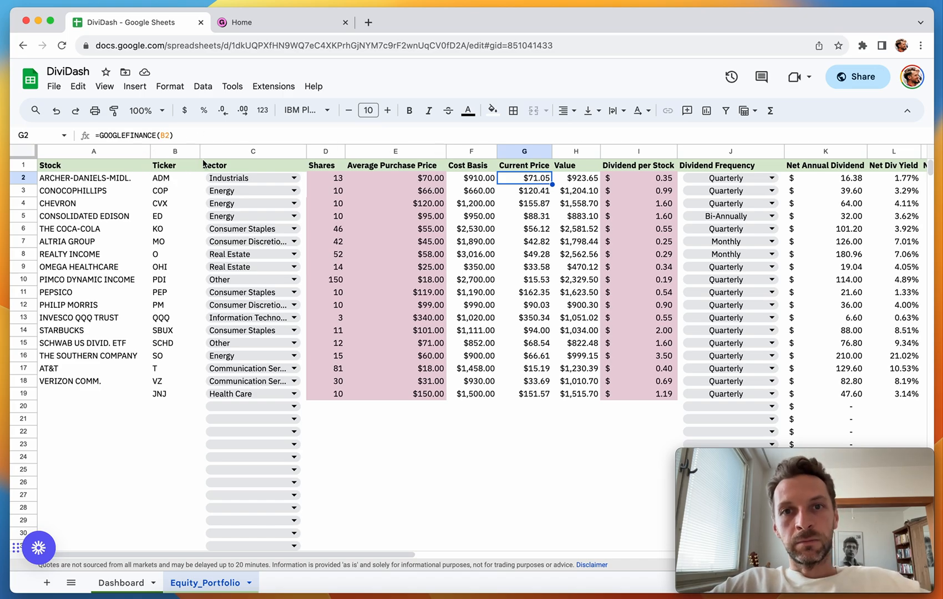
{"action": "left_click", "coordinate": [575, 178]}
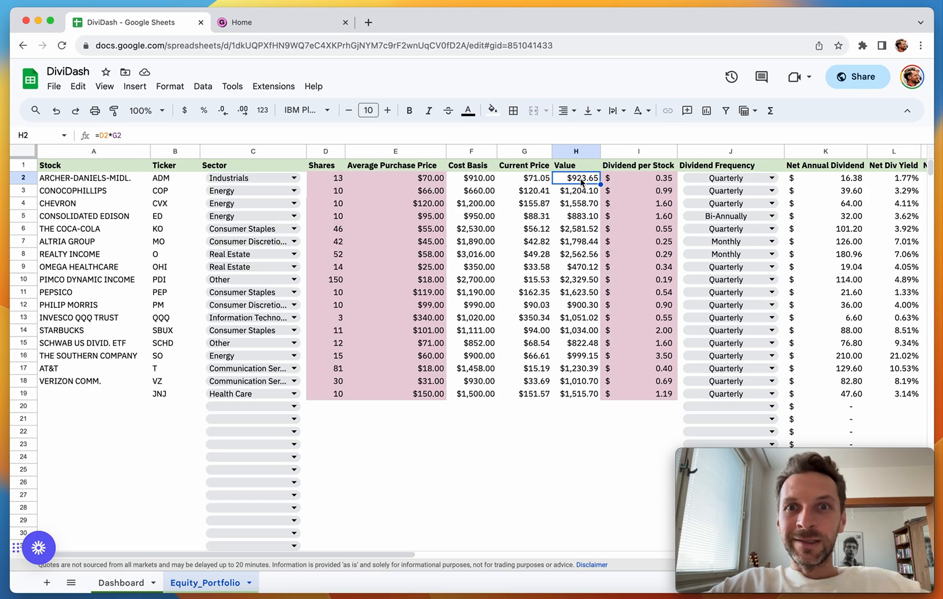
{"action": "double_click", "coordinate": [576, 178]}
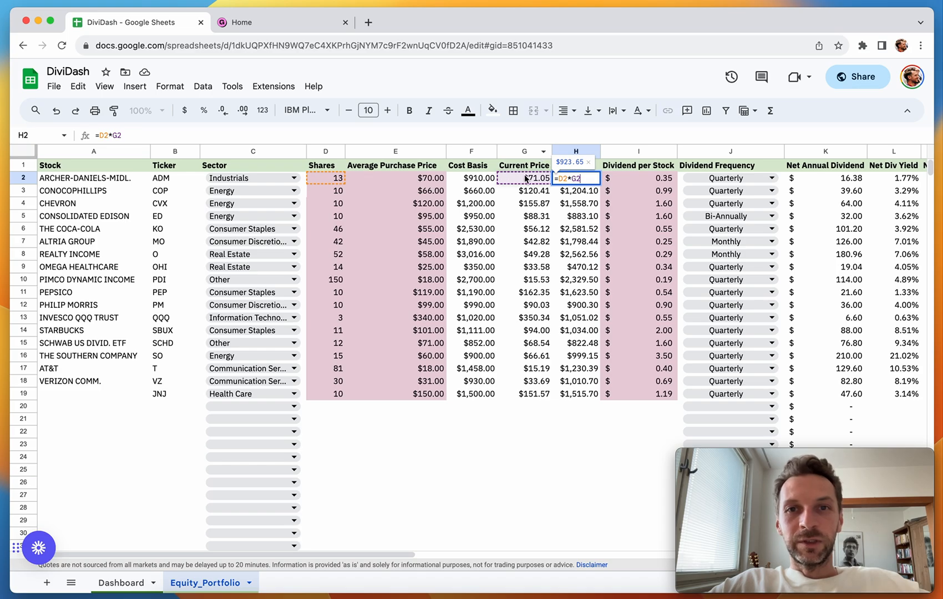
{"action": "mouse_move", "coordinate": [332, 178]}
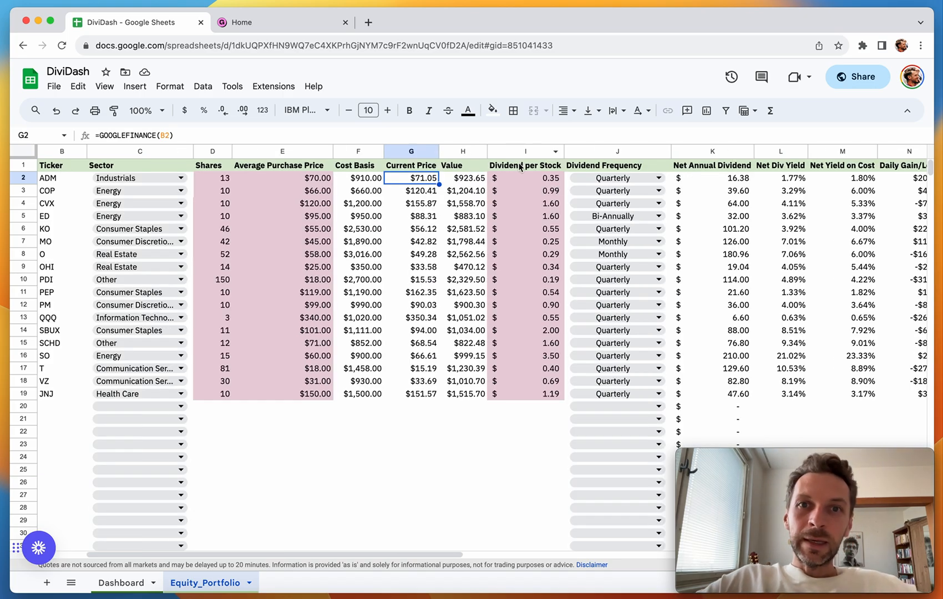
{"action": "left_click", "coordinate": [533, 178]}
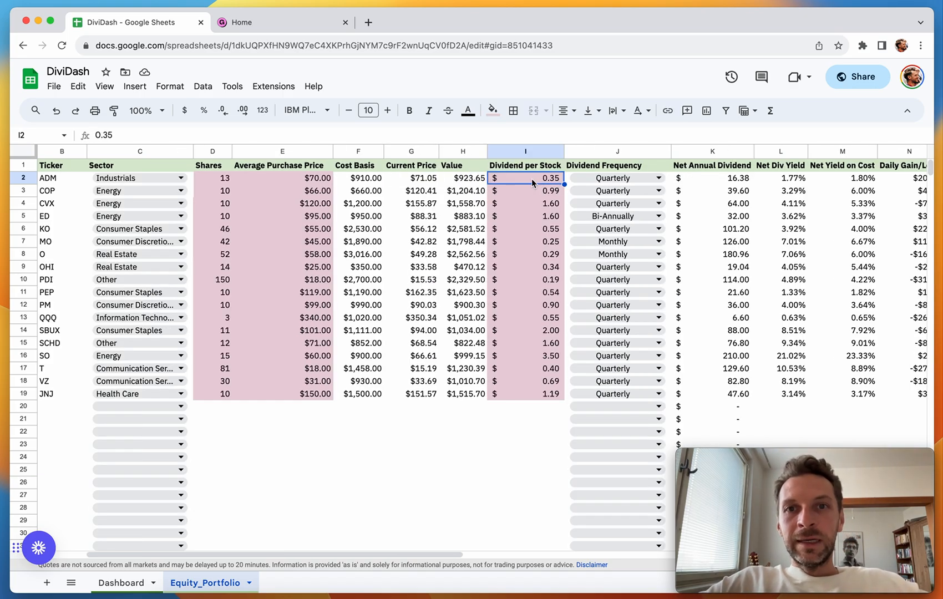
{"action": "mouse_move", "coordinate": [497, 191]}
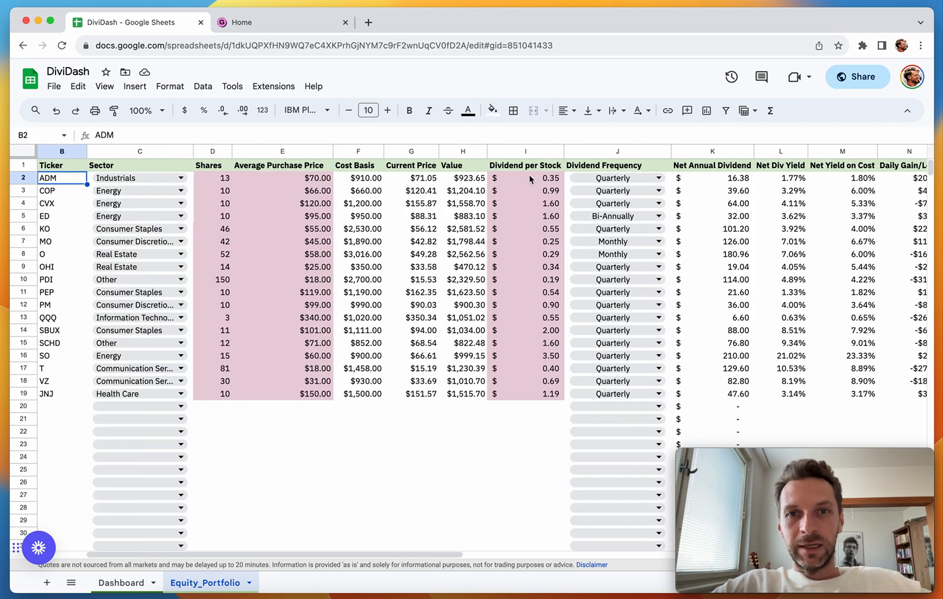
{"action": "left_click", "coordinate": [527, 178]}
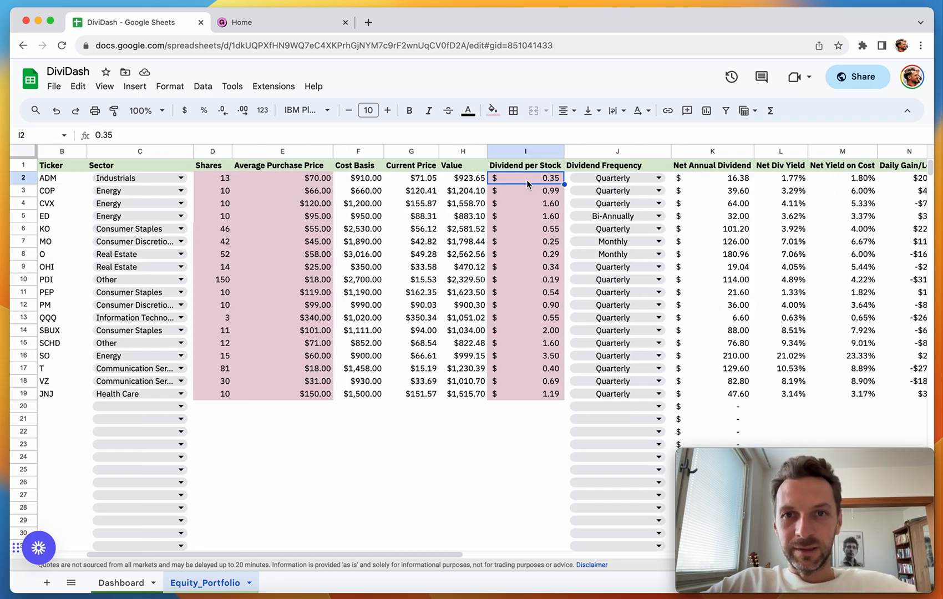
{"action": "mouse_move", "coordinate": [540, 185]}
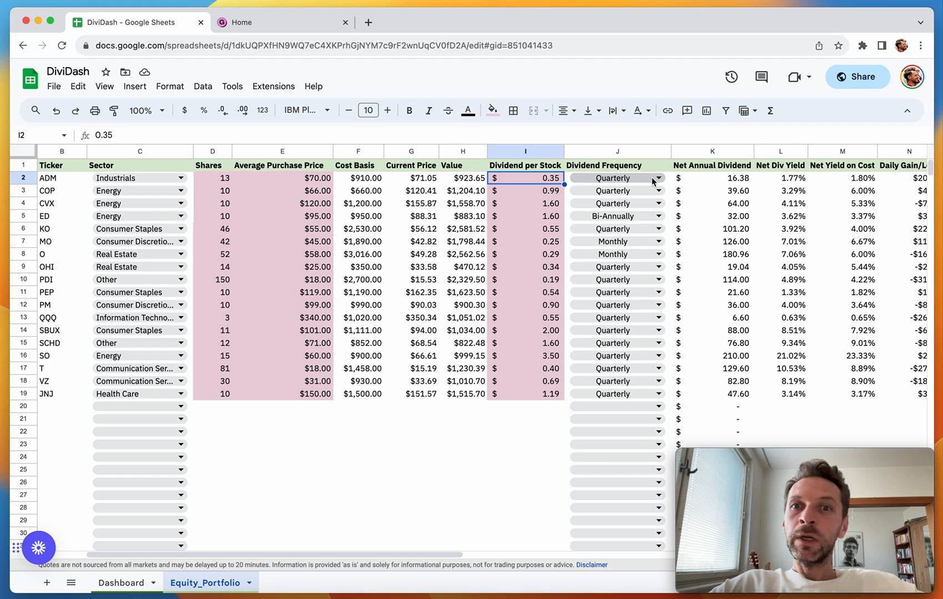
{"action": "mouse_move", "coordinate": [647, 178]}
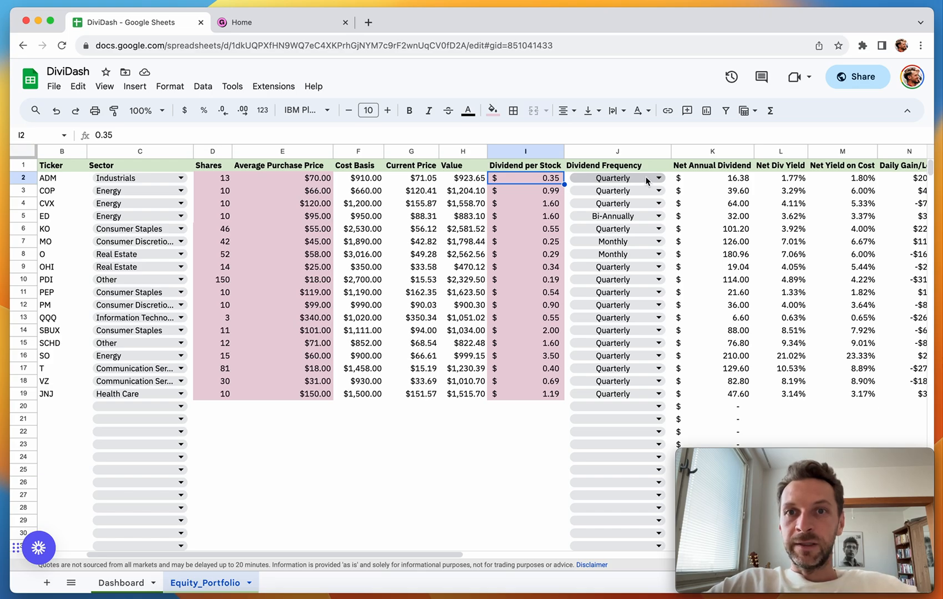
{"action": "mouse_move", "coordinate": [640, 176]}
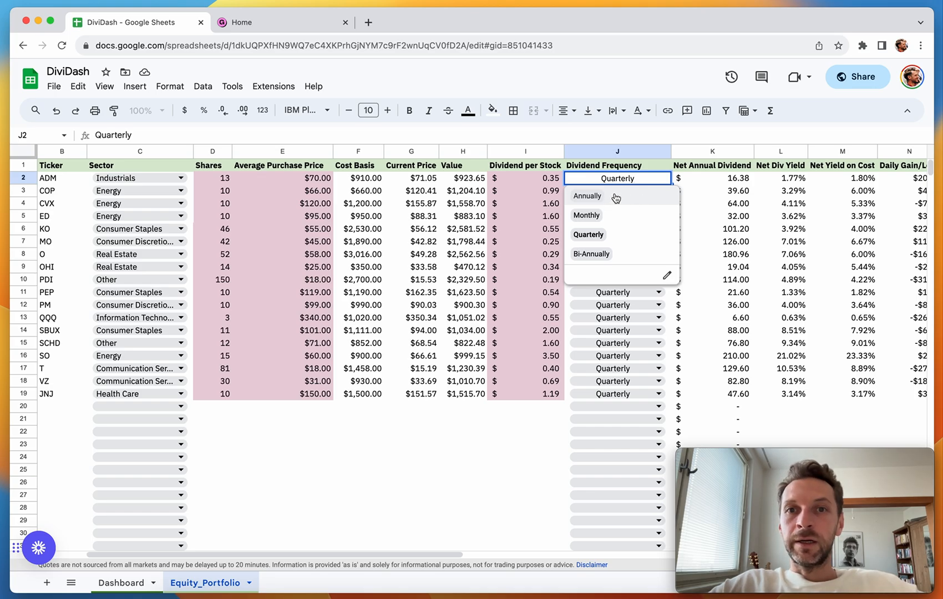
{"action": "mouse_move", "coordinate": [613, 234]}
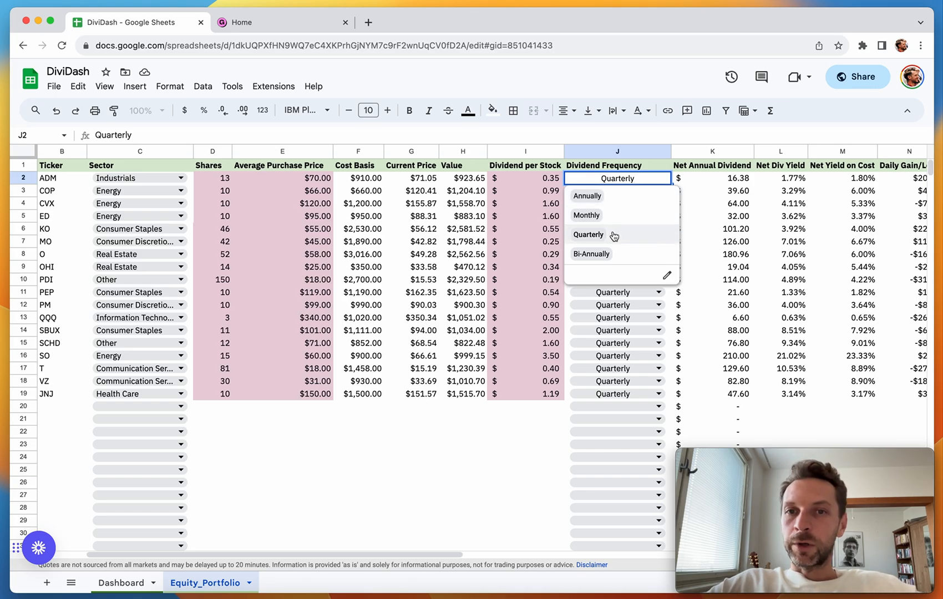
{"action": "mouse_move", "coordinate": [669, 191]}
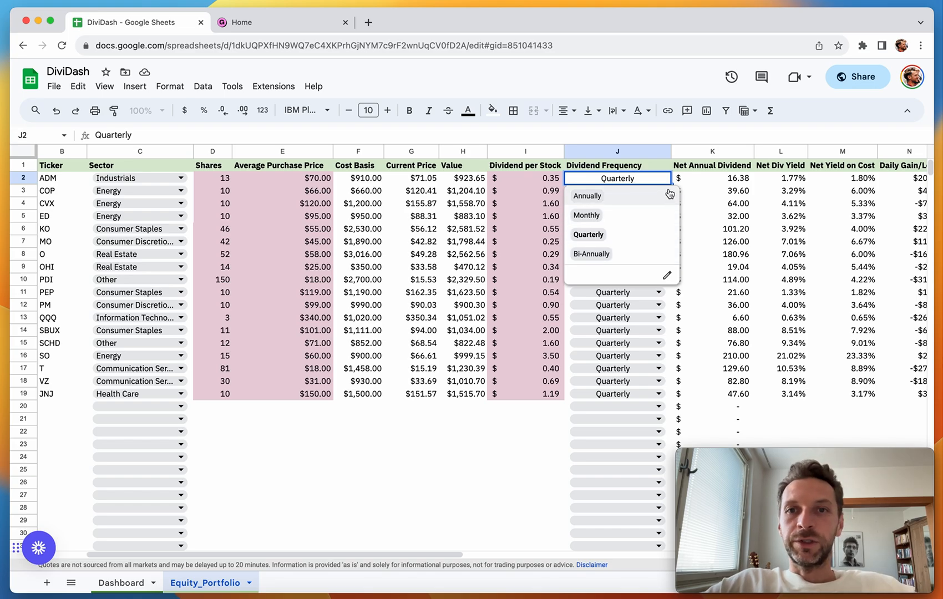
{"action": "mouse_move", "coordinate": [697, 181]}
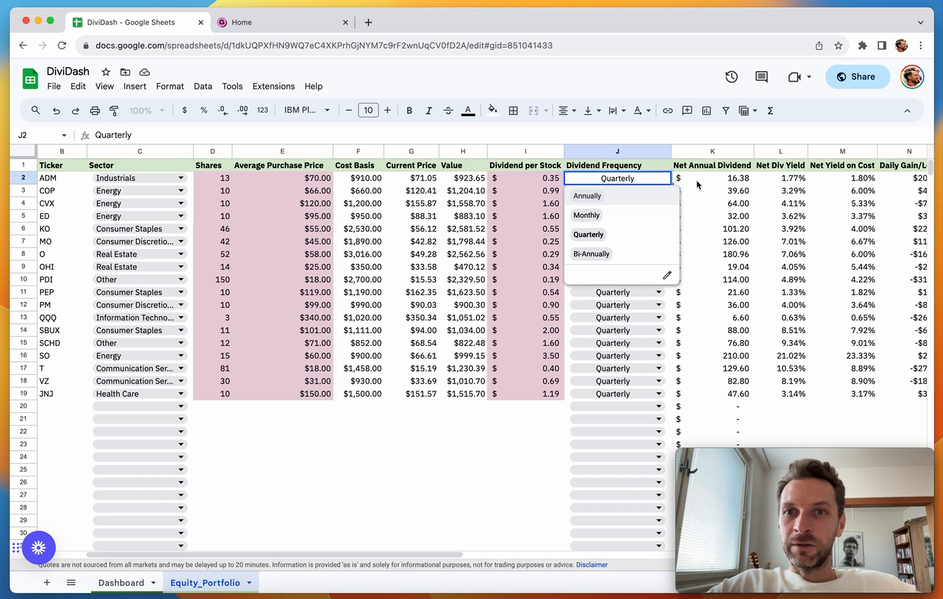
{"action": "mouse_move", "coordinate": [601, 196]}
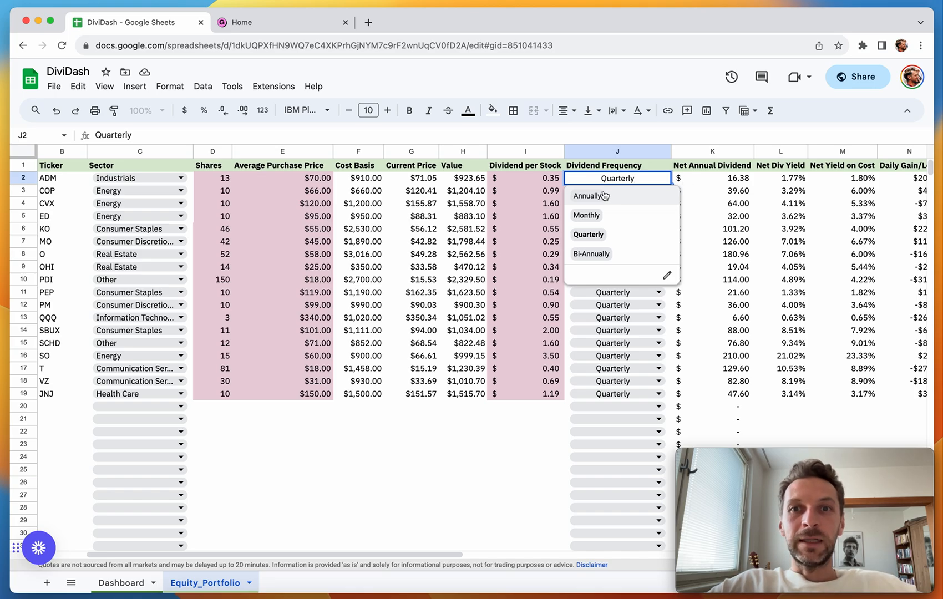
{"action": "mouse_move", "coordinate": [617, 201]}
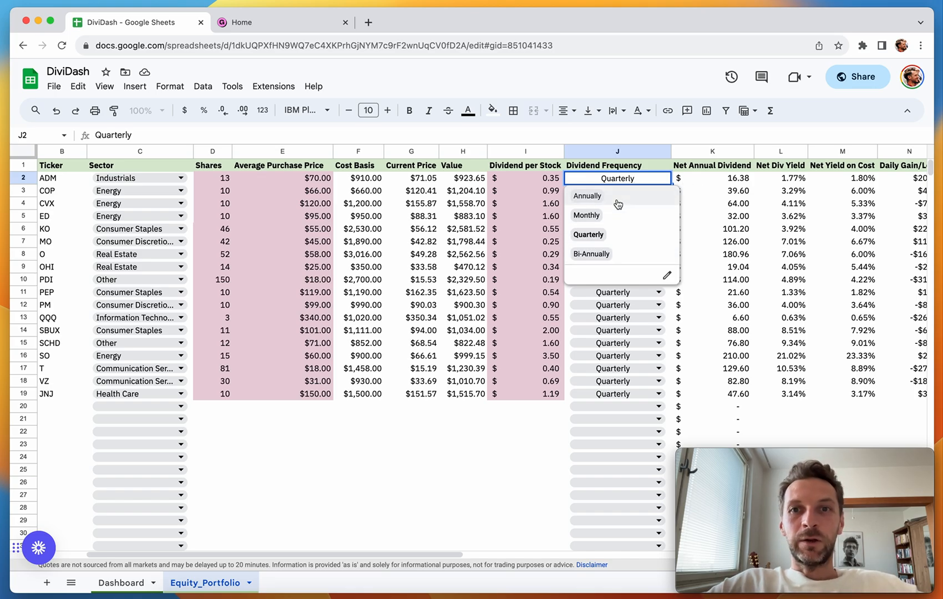
{"action": "mouse_move", "coordinate": [630, 192]}
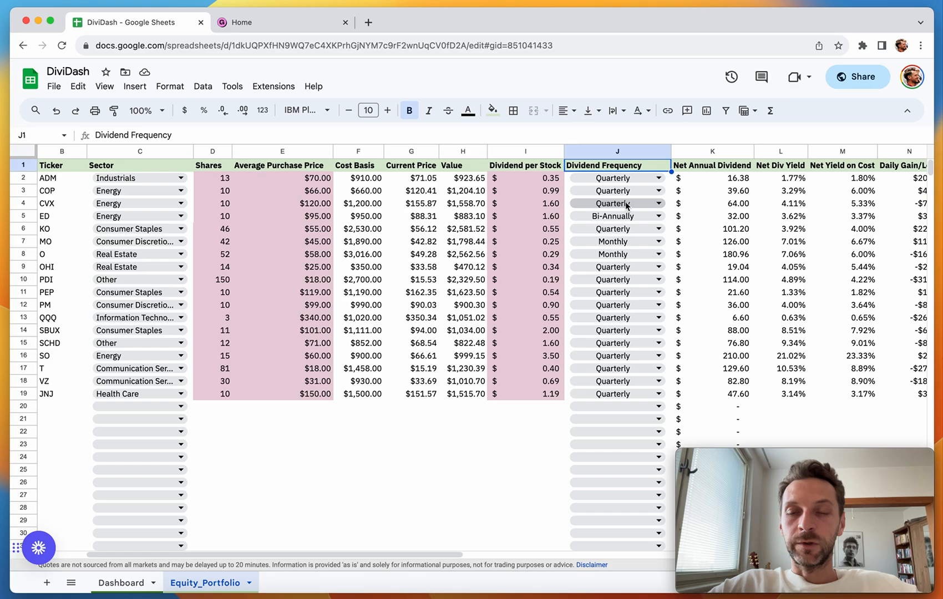
{"action": "mouse_move", "coordinate": [702, 195]}
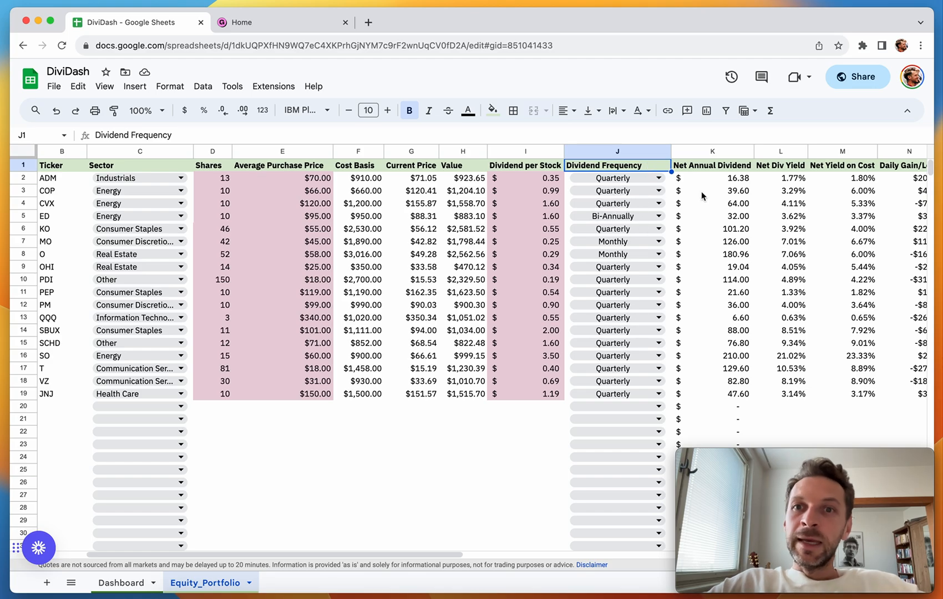
{"action": "scroll", "scroll_direction": "right", "scroll_amount": 3}
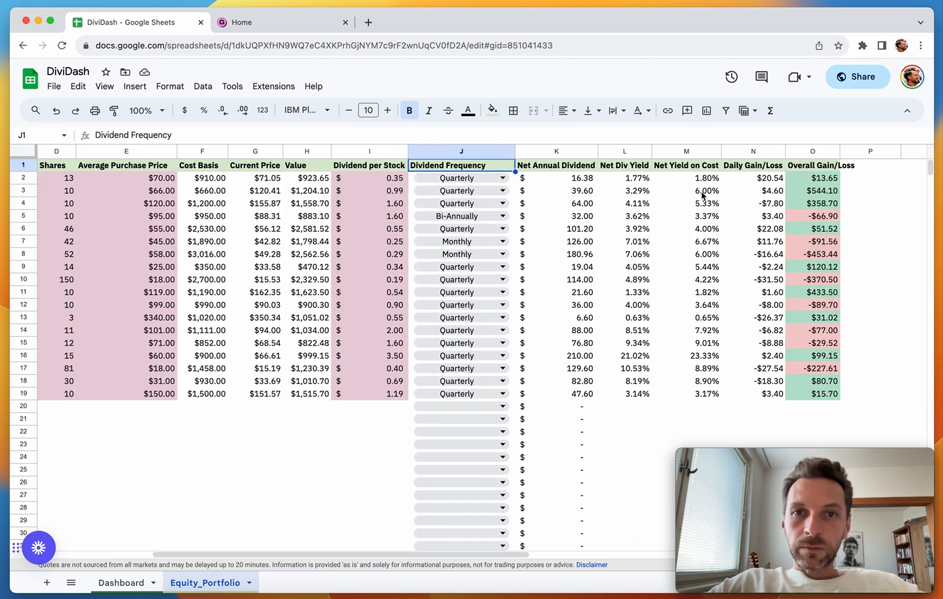
{"action": "mouse_move", "coordinate": [558, 183]}
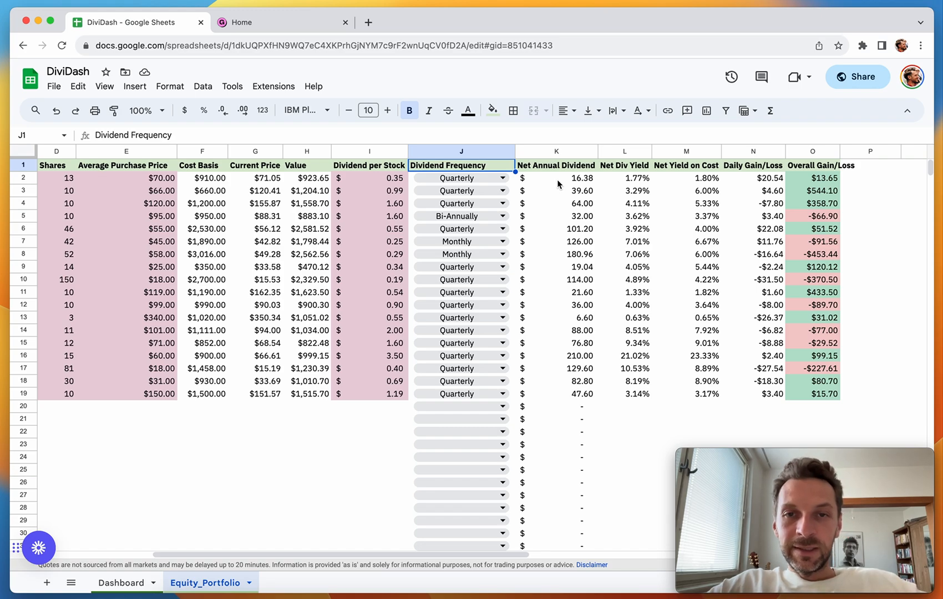
{"action": "left_click", "coordinate": [556, 178]}
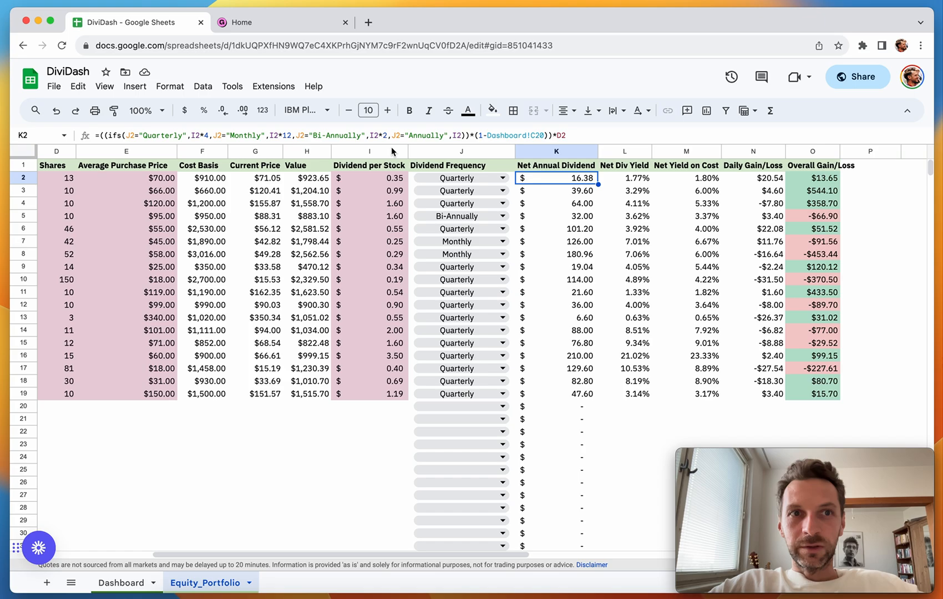
{"action": "mouse_move", "coordinate": [210, 128]}
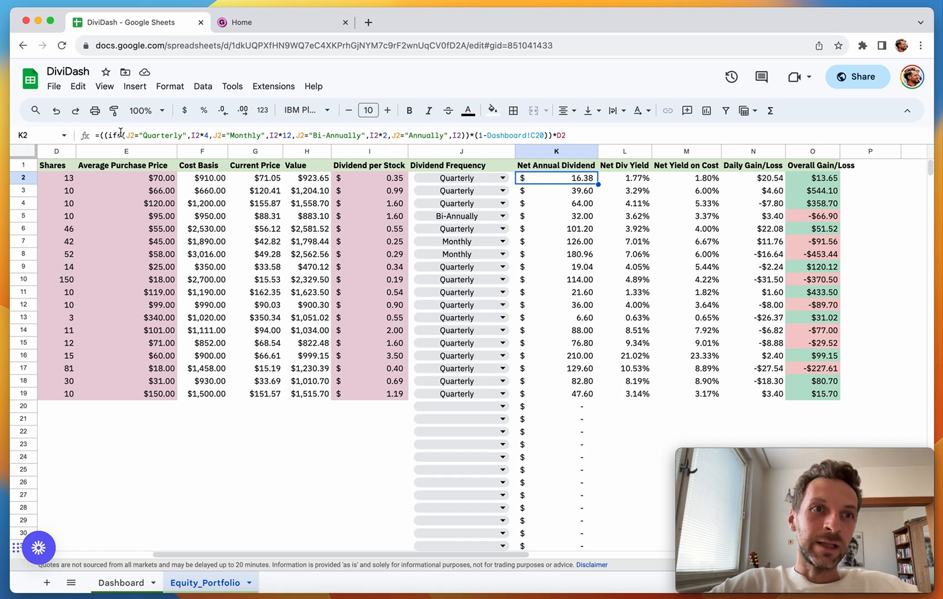
{"action": "double_click", "coordinate": [557, 178]}
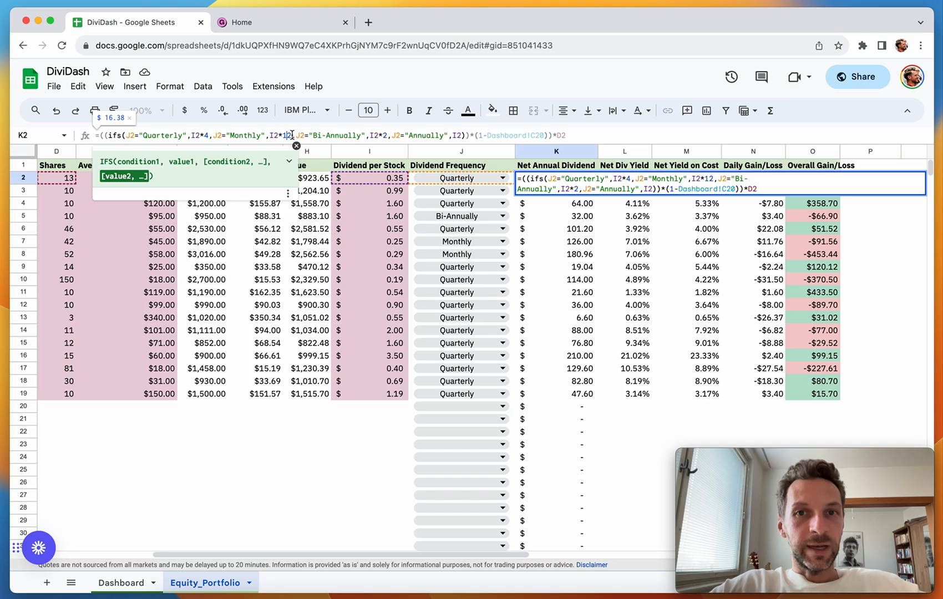
{"action": "mouse_move", "coordinate": [532, 204]}
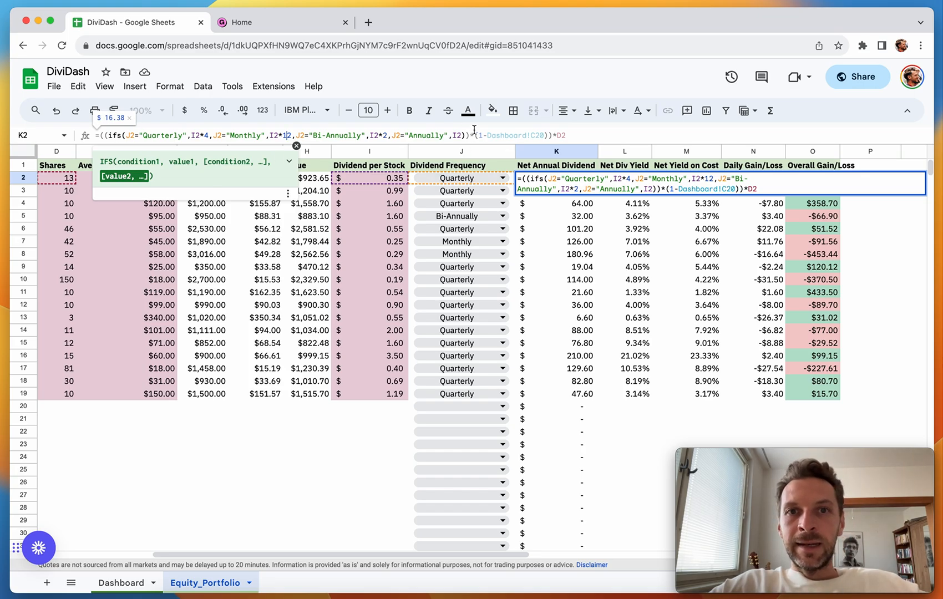
{"action": "mouse_move", "coordinate": [502, 118]}
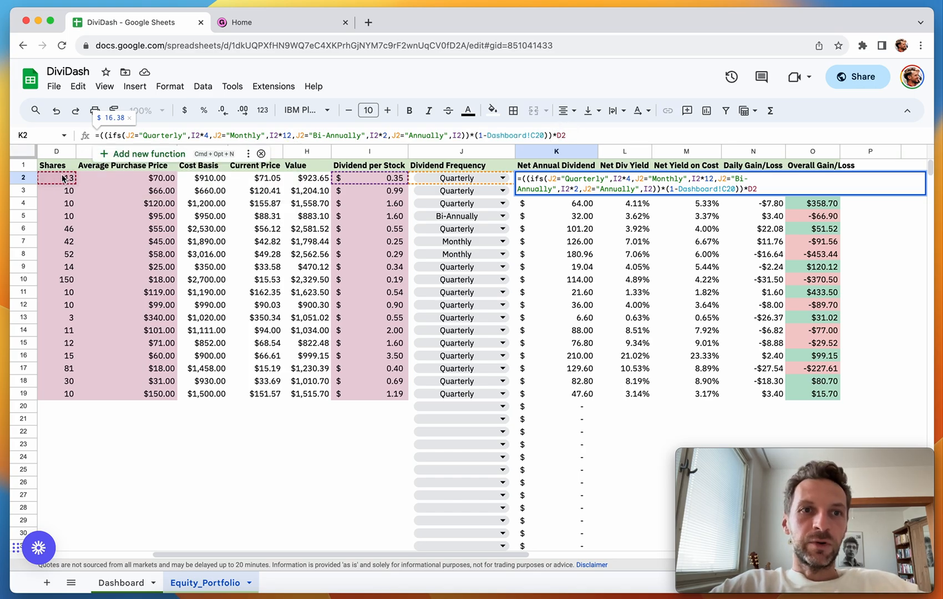
{"action": "left_click", "coordinate": [556, 203]}
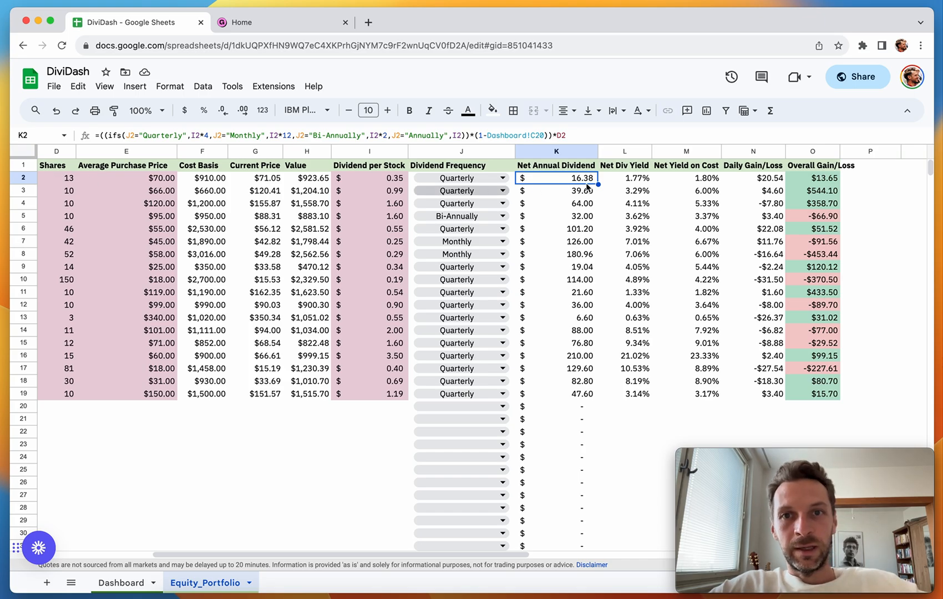
{"action": "mouse_move", "coordinate": [571, 182]}
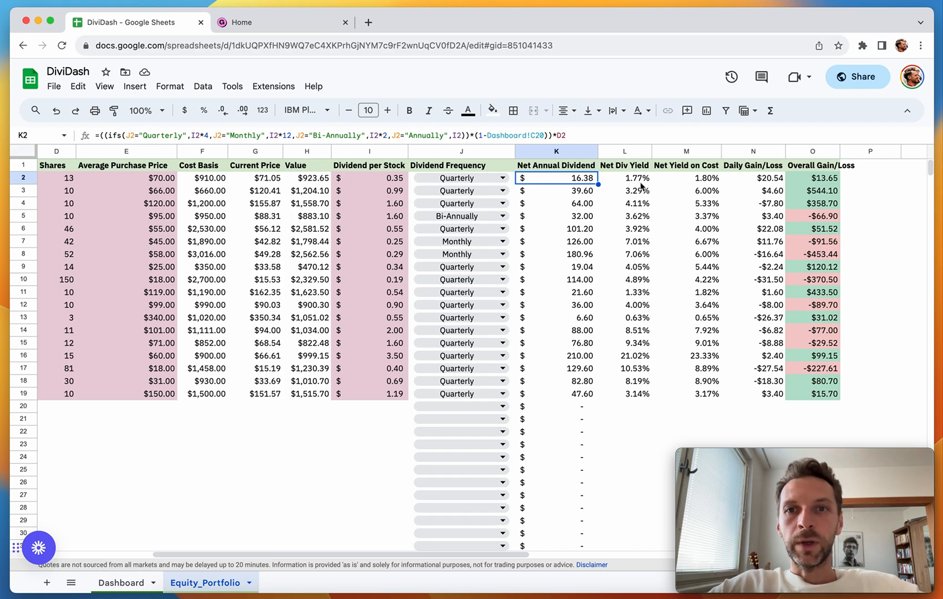
{"action": "left_click", "coordinate": [625, 178]}
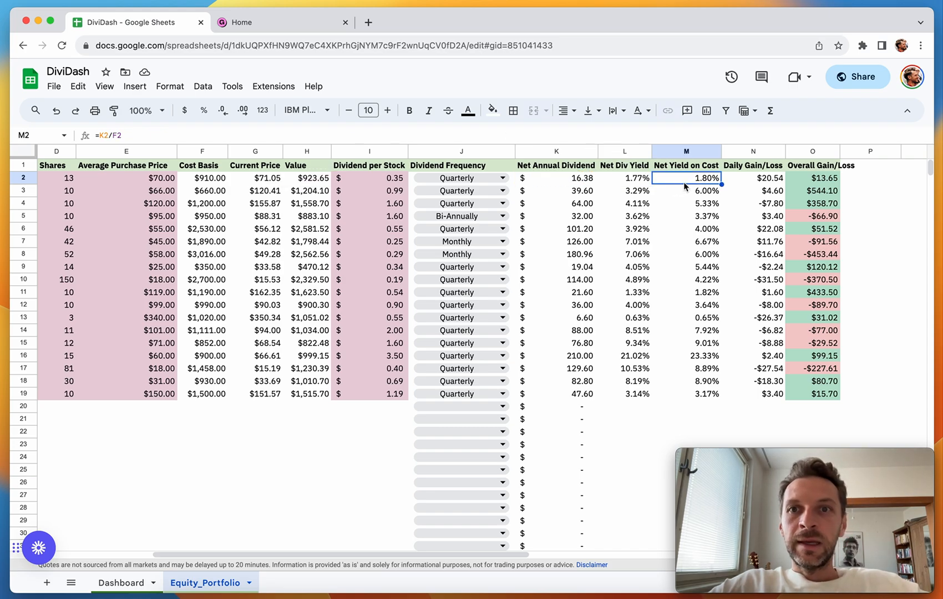
Inspect the Net Yield on Cost formula in M2 and ADM's Daily Gain/Loss formula.
{"action": "double_click", "coordinate": [686, 178]}
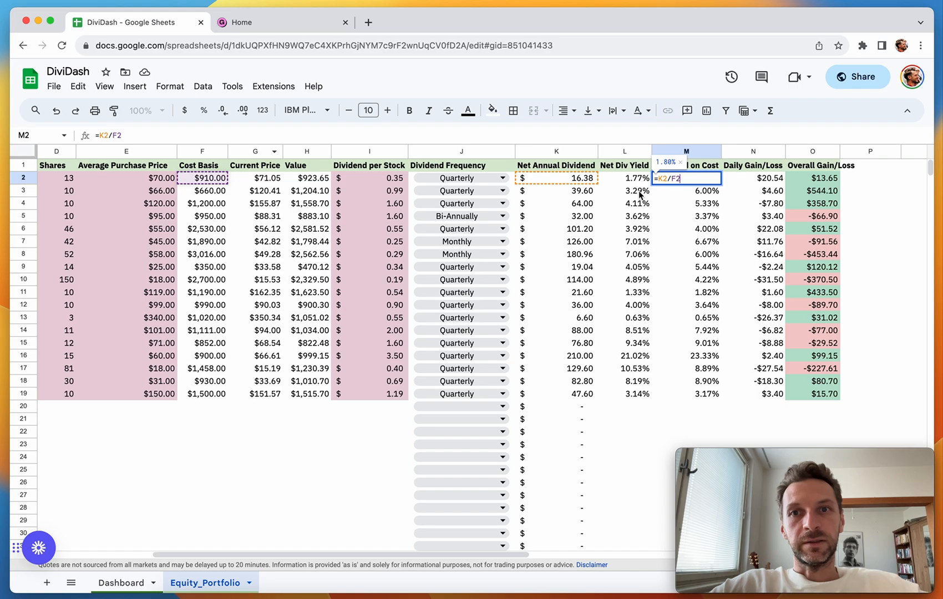
{"action": "left_click", "coordinate": [759, 178]}
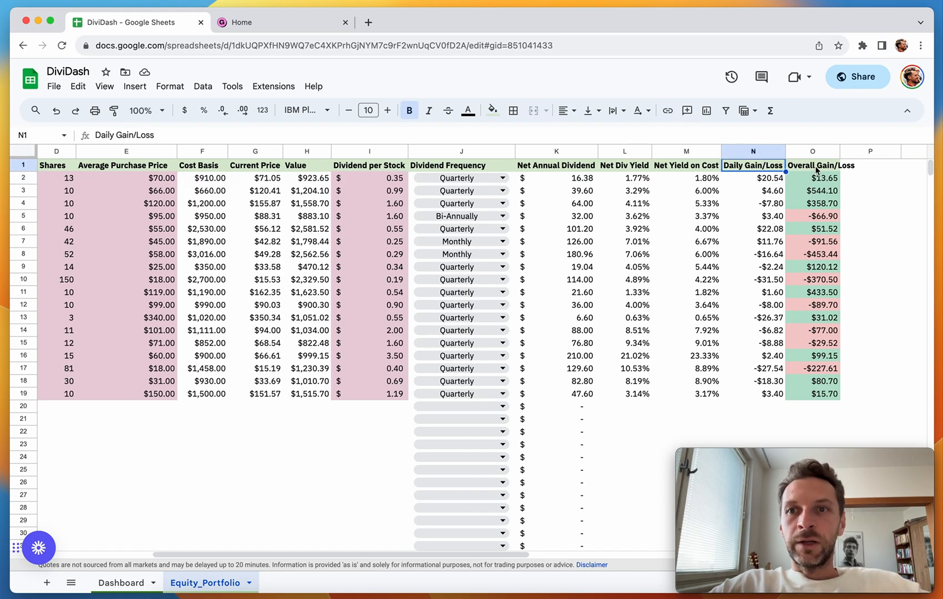
{"action": "left_click", "coordinate": [753, 178]}
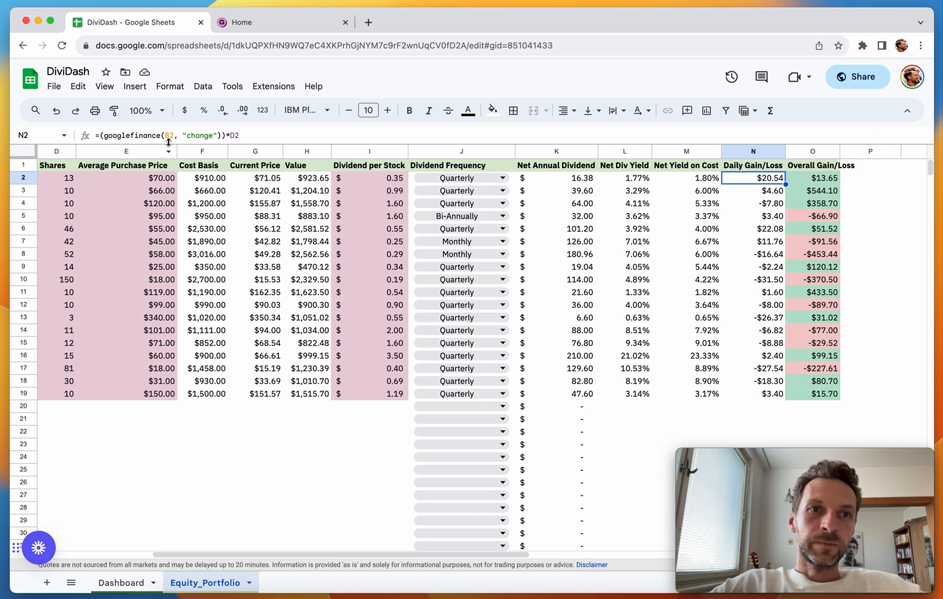
{"action": "double_click", "coordinate": [753, 178]}
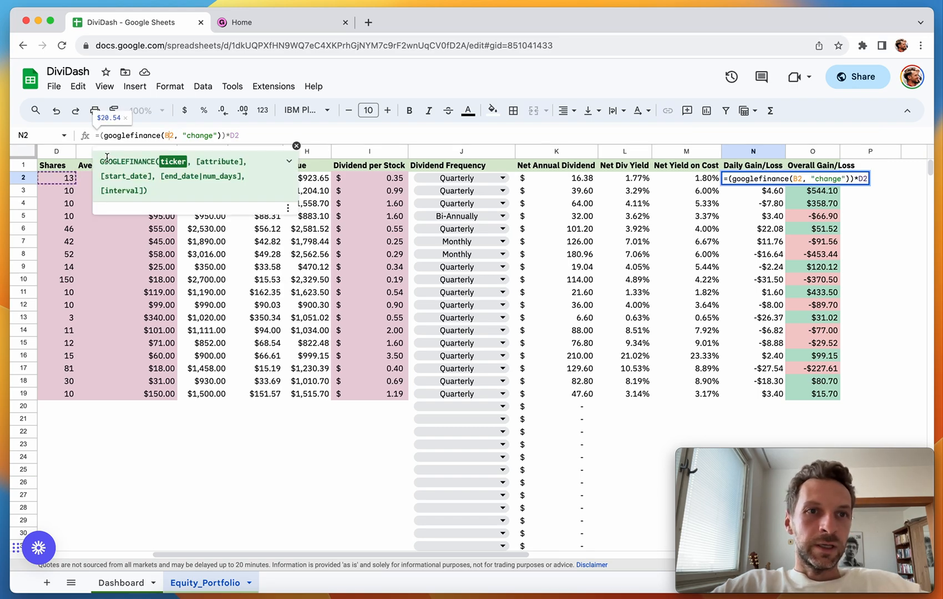
{"action": "mouse_move", "coordinate": [134, 150]}
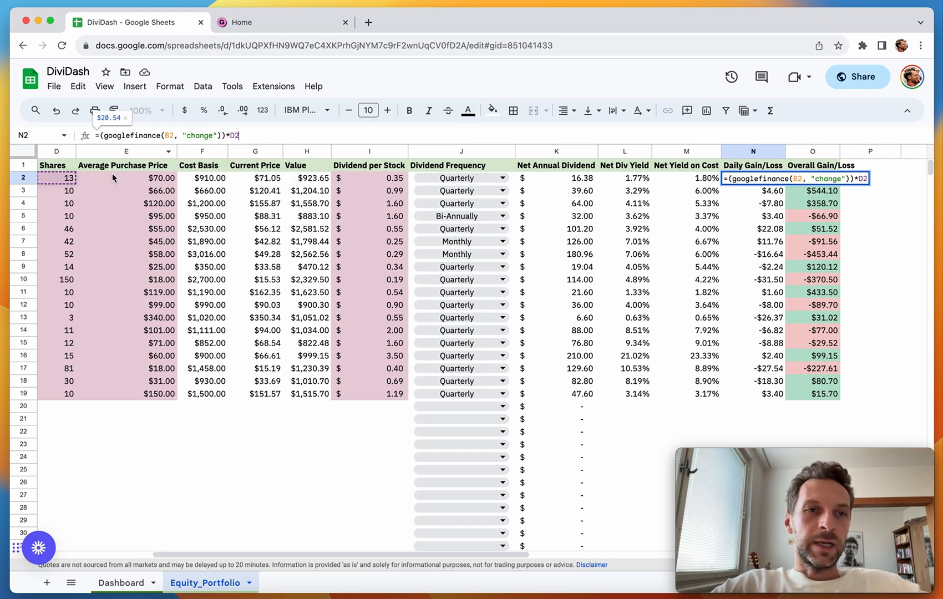
{"action": "left_click", "coordinate": [812, 178]}
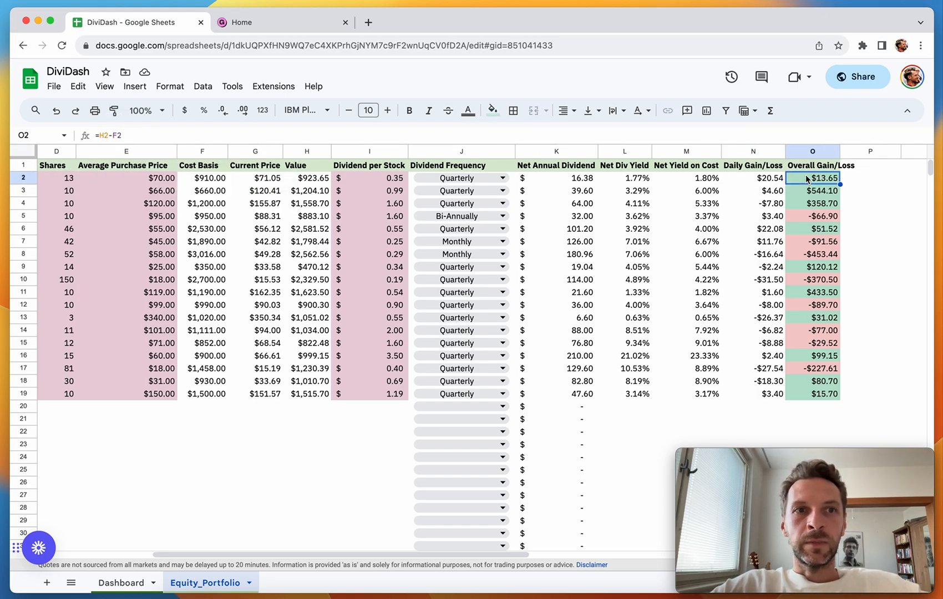
{"action": "double_click", "coordinate": [812, 178]}
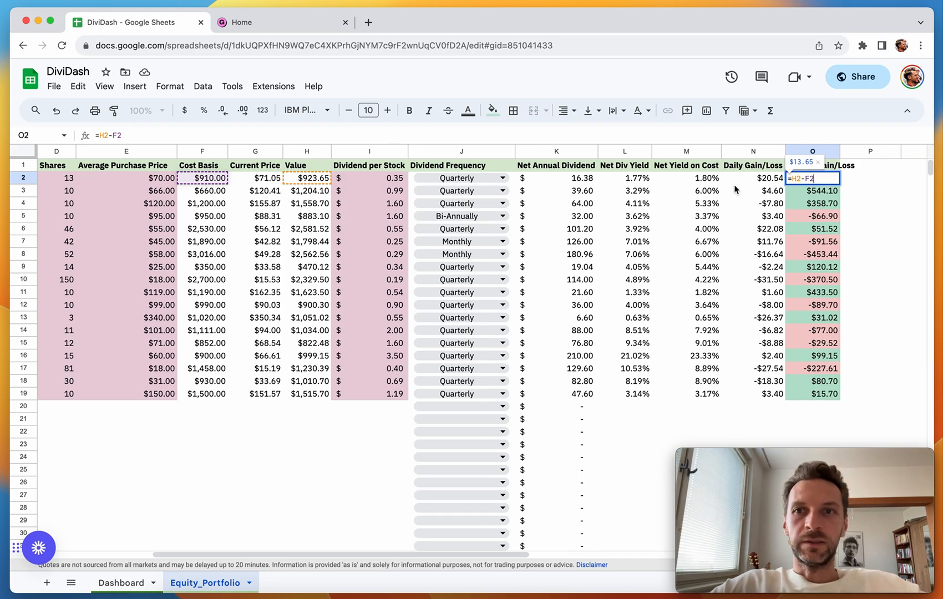
{"action": "left_click", "coordinate": [752, 190]}
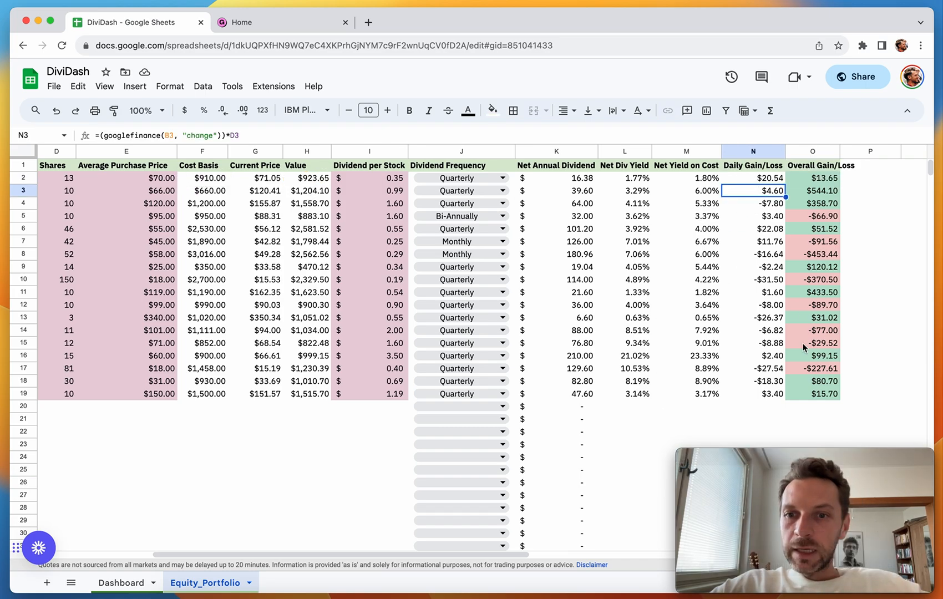
{"action": "scroll", "scroll_direction": "left", "scroll_amount": 3}
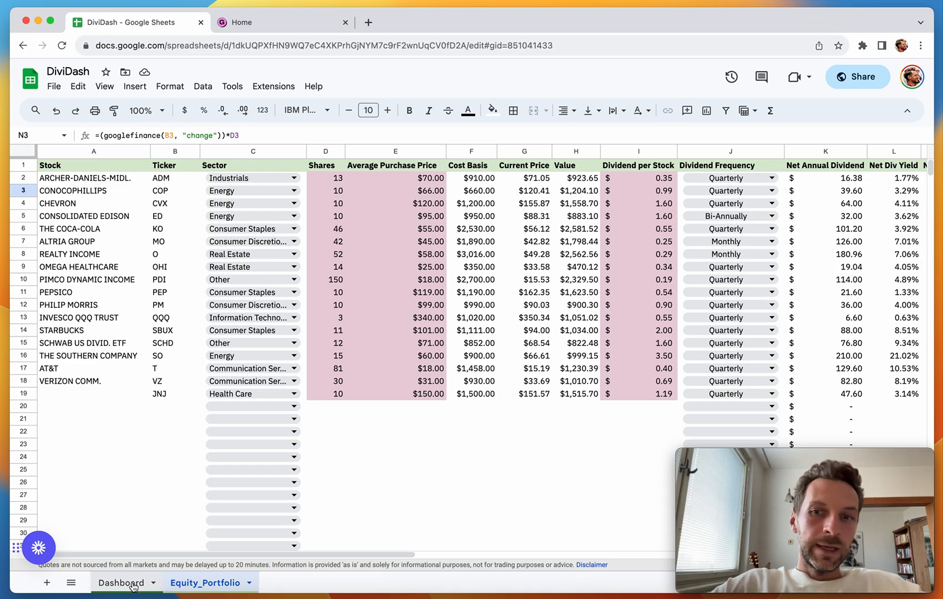
Return to the Dashboard and select the Portfolio Performance heading in B3.
{"action": "left_click", "coordinate": [119, 582]}
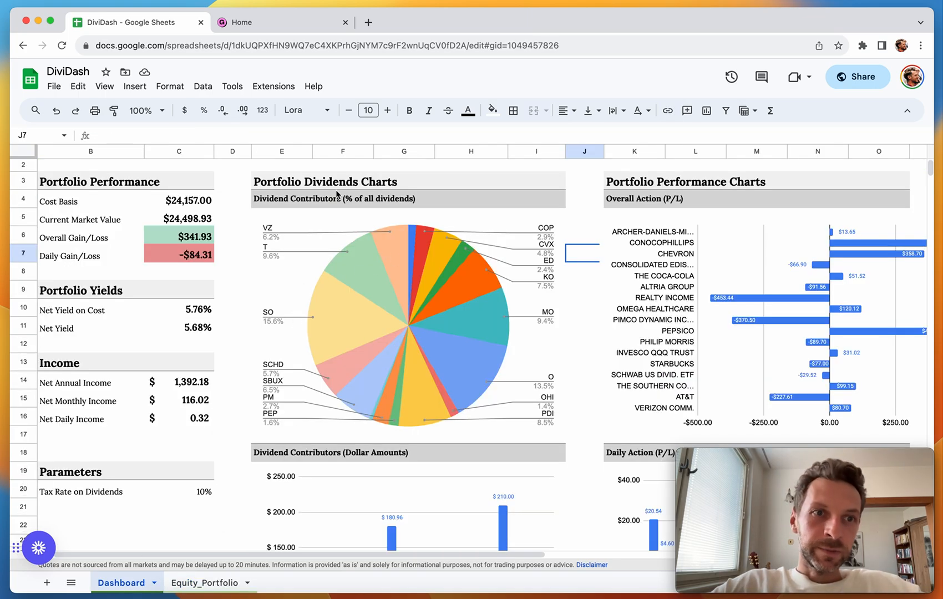
{"action": "mouse_move", "coordinate": [125, 292]}
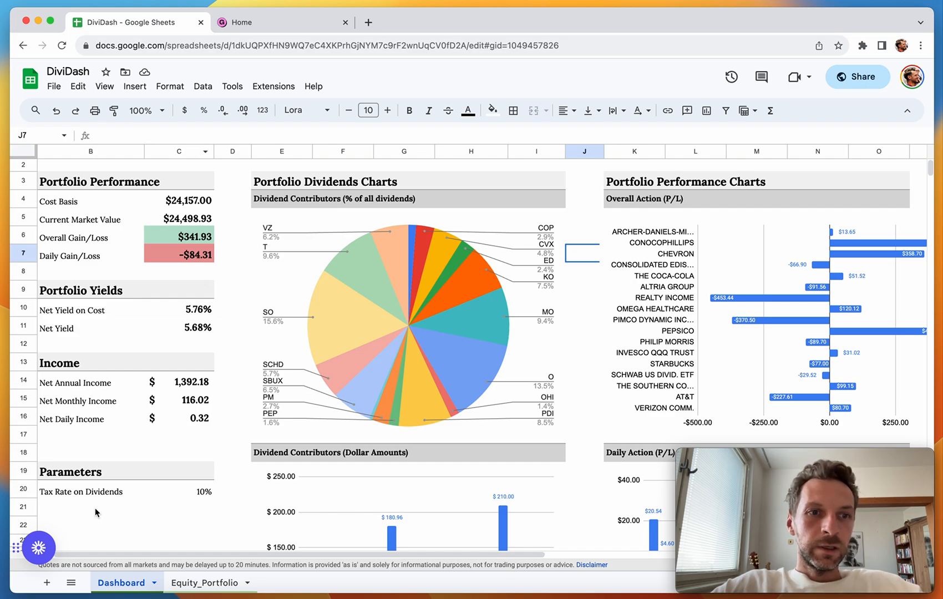
{"action": "scroll", "scroll_direction": "down", "scroll_amount": 3}
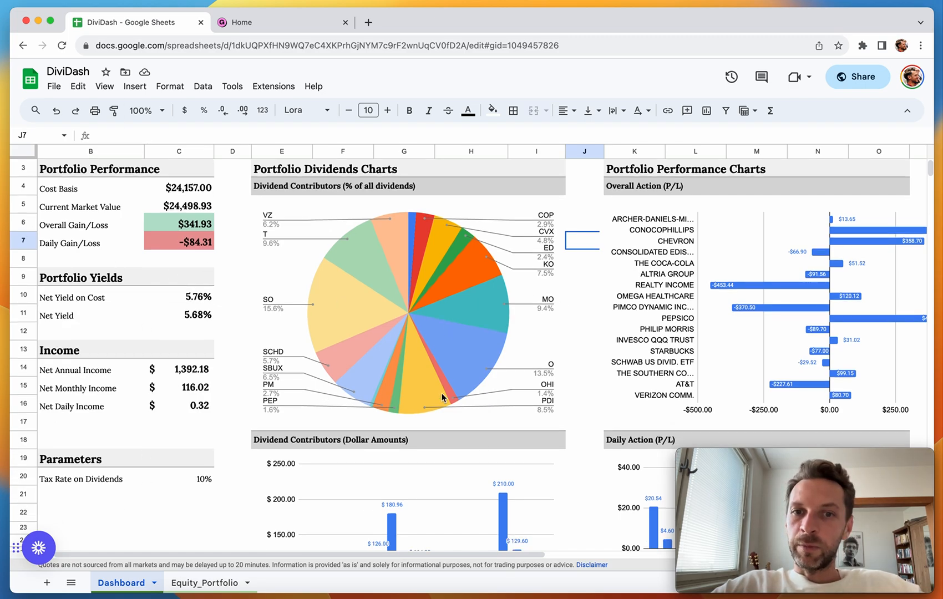
{"action": "mouse_move", "coordinate": [453, 292]}
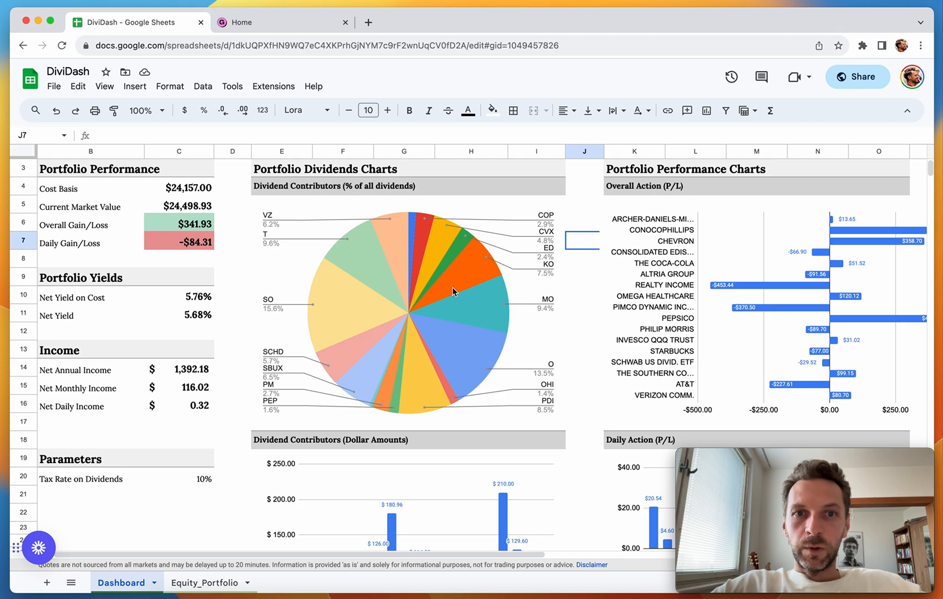
{"action": "mouse_move", "coordinate": [416, 250]}
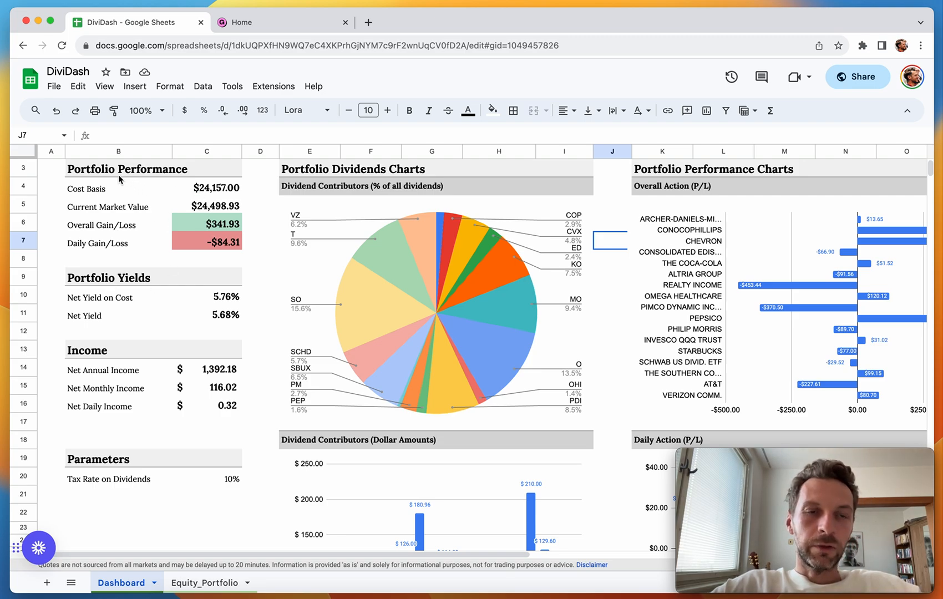
{"action": "left_click", "coordinate": [127, 169]}
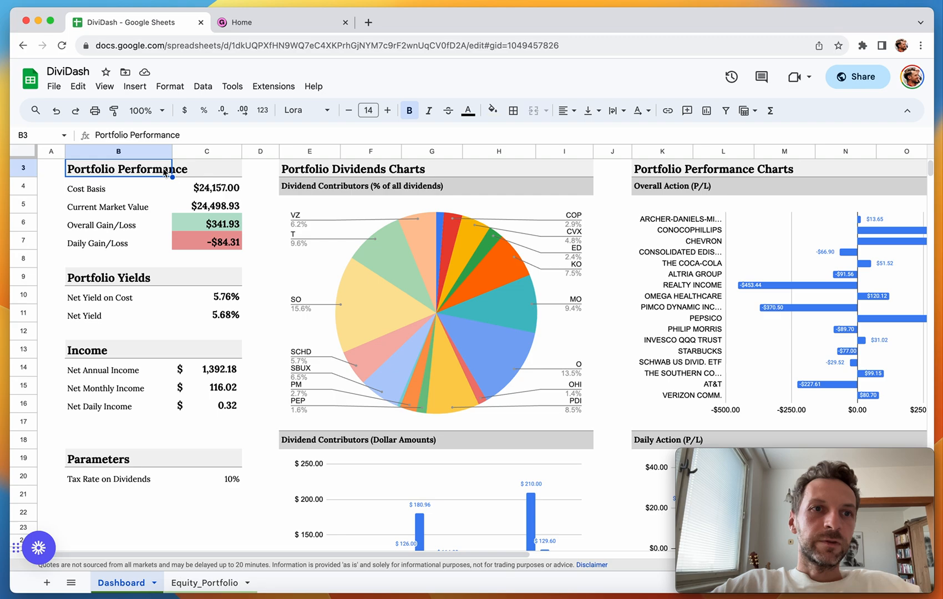
{"action": "left_click", "coordinate": [207, 188]}
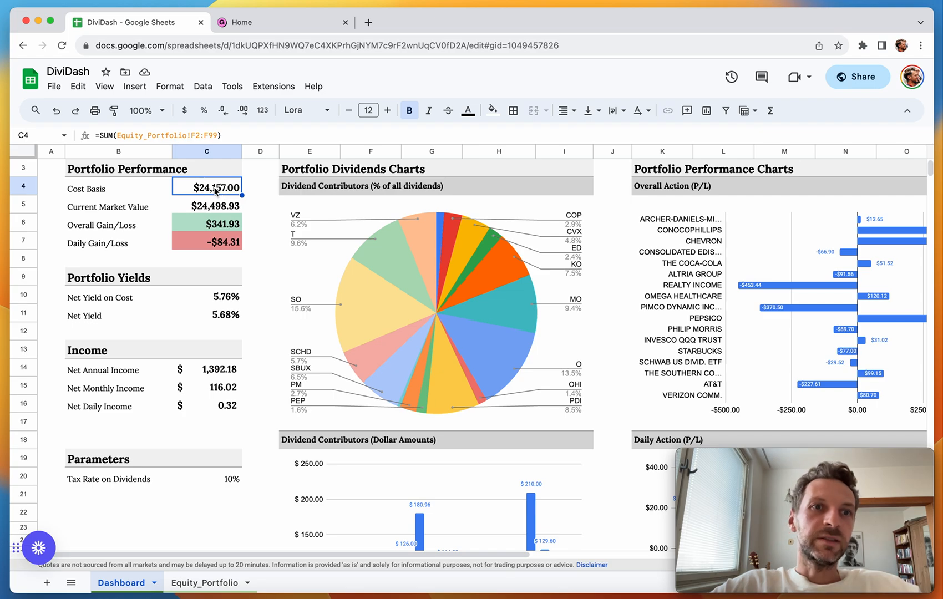
{"action": "left_click", "coordinate": [207, 206]}
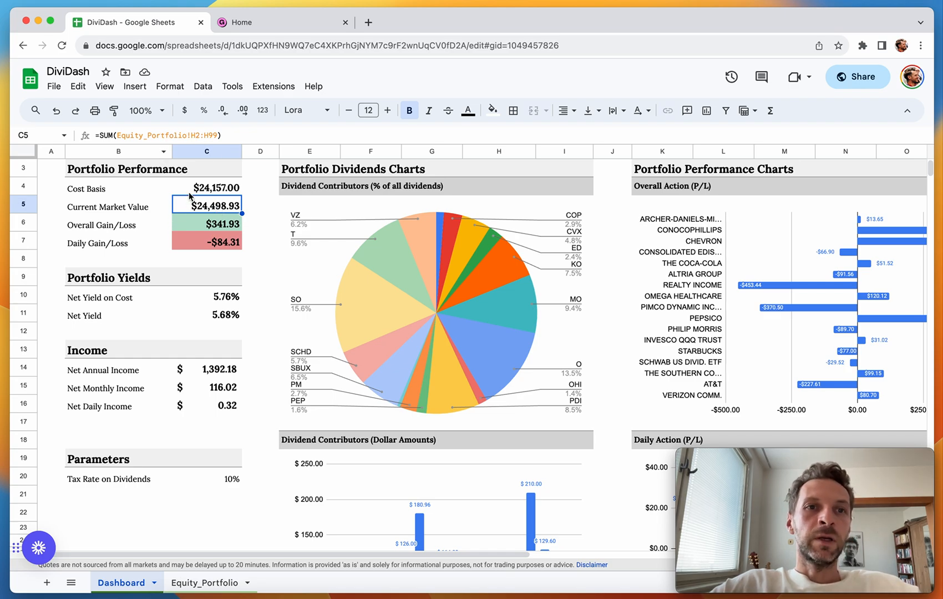
{"action": "mouse_move", "coordinate": [210, 206]}
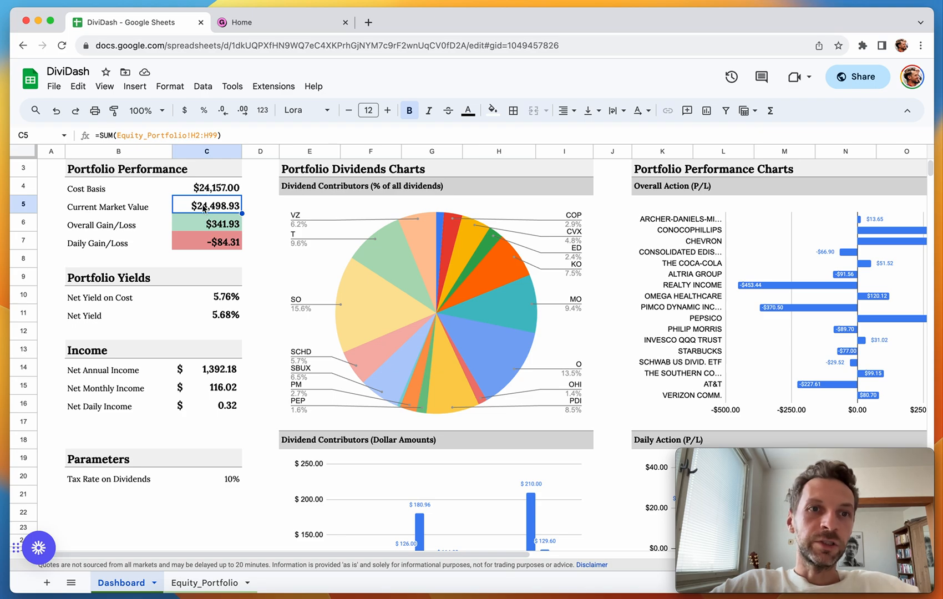
{"action": "left_click", "coordinate": [206, 224]}
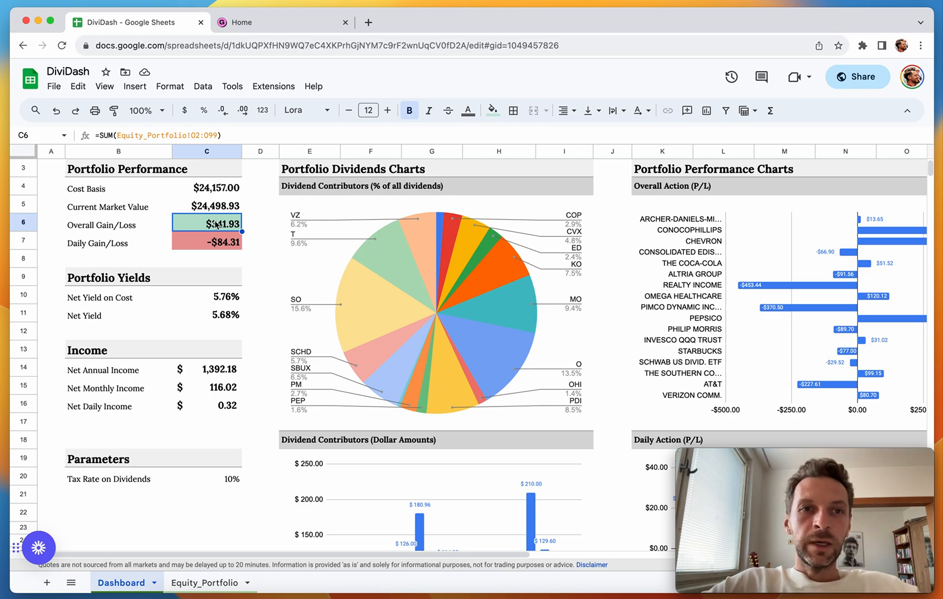
{"action": "left_click", "coordinate": [206, 241]}
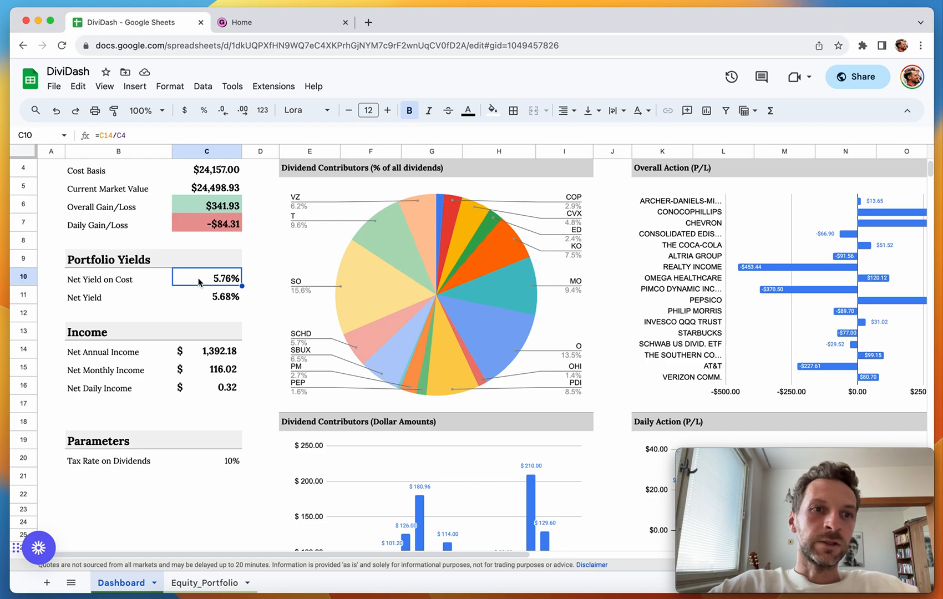
{"action": "left_click", "coordinate": [207, 296]}
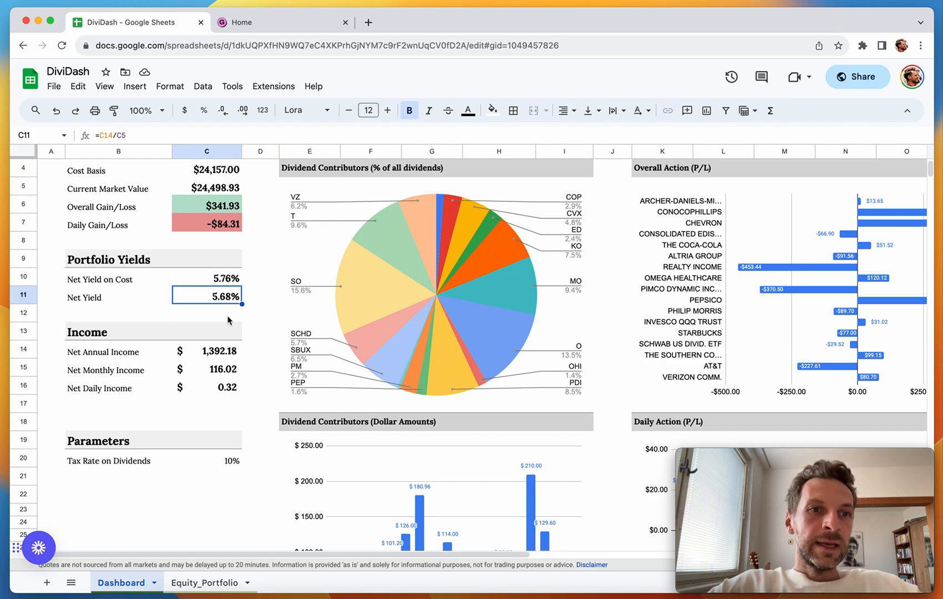
{"action": "left_click", "coordinate": [88, 331]}
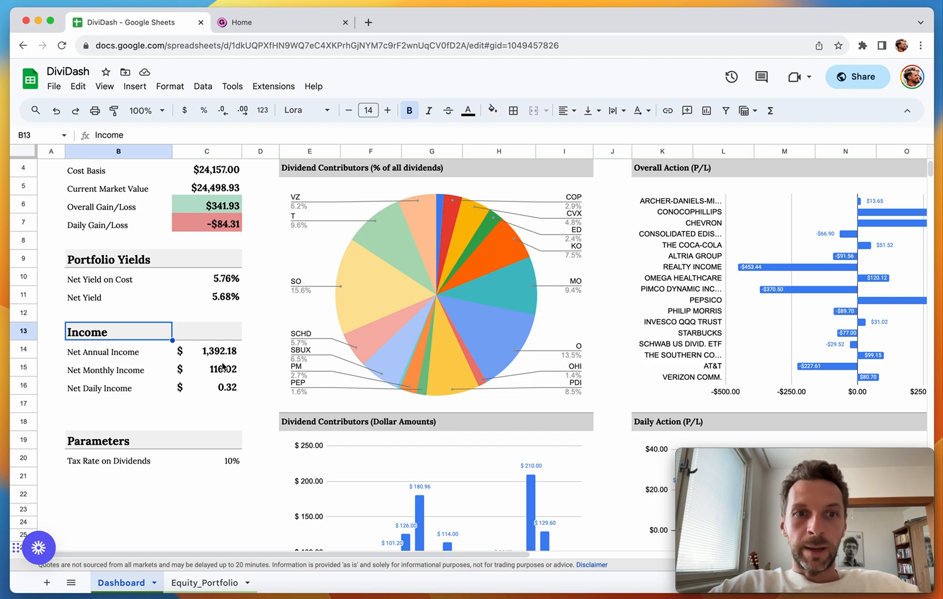
{"action": "left_click", "coordinate": [206, 351]}
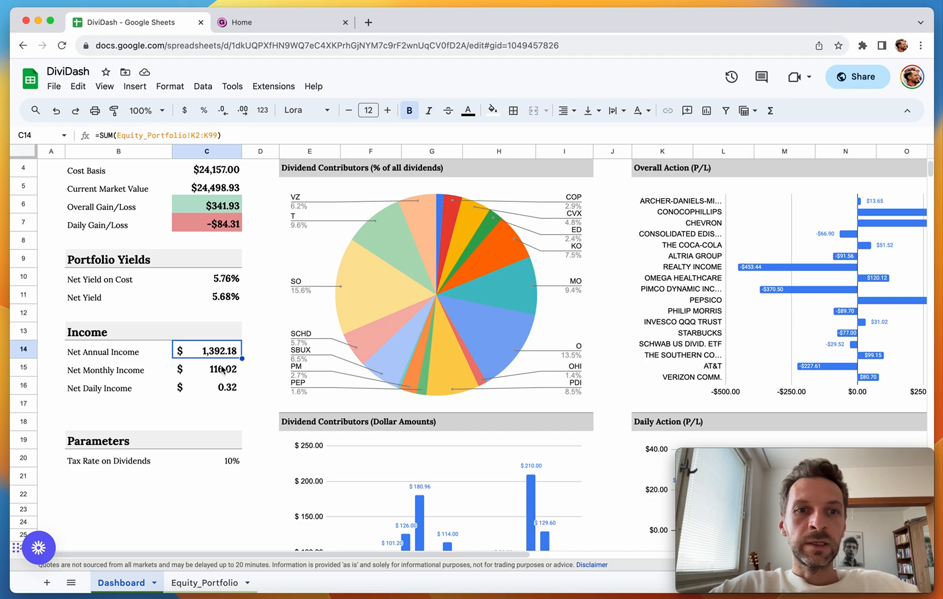
{"action": "left_click", "coordinate": [222, 369]}
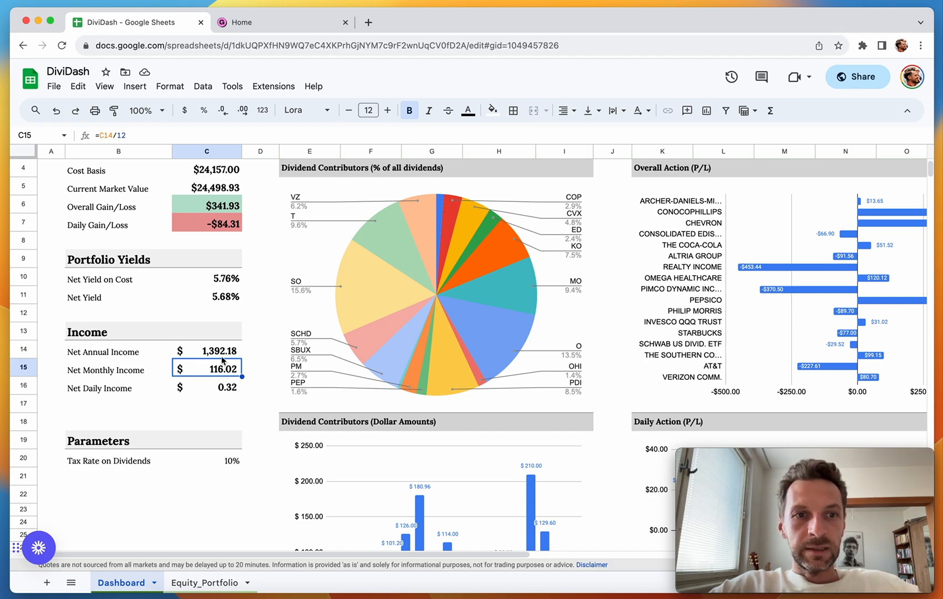
{"action": "left_click", "coordinate": [207, 387]}
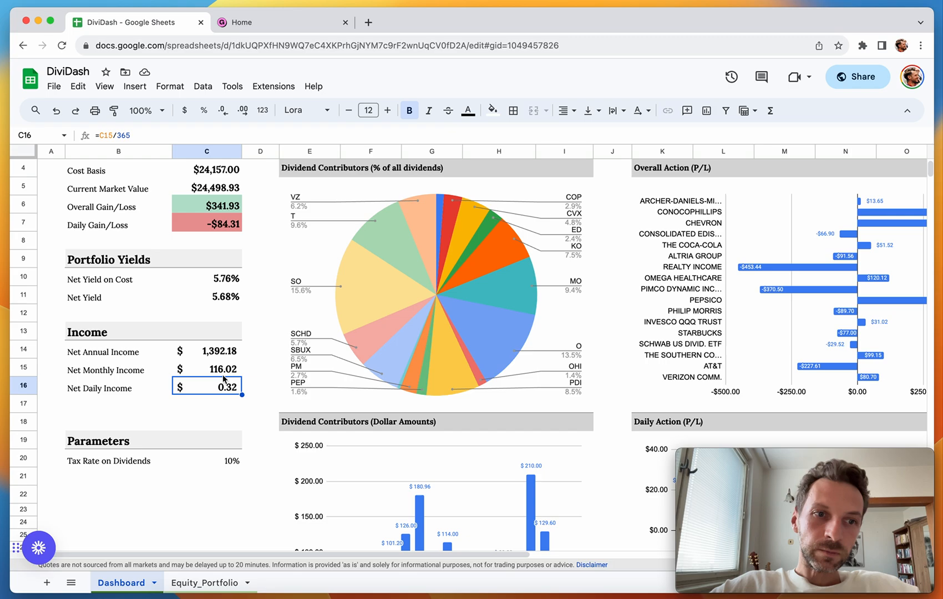
{"action": "left_click", "coordinate": [203, 442]}
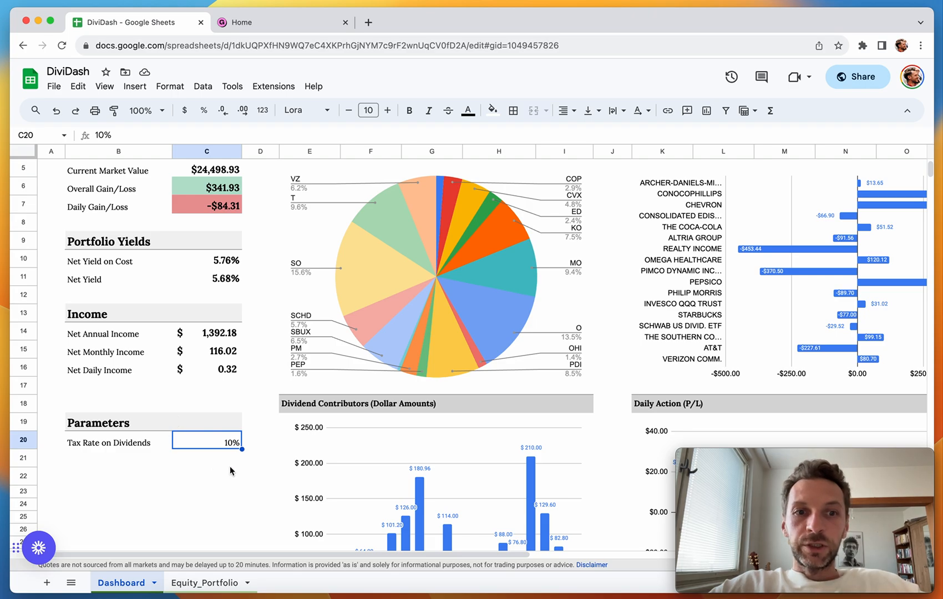
{"action": "mouse_move", "coordinate": [187, 433]}
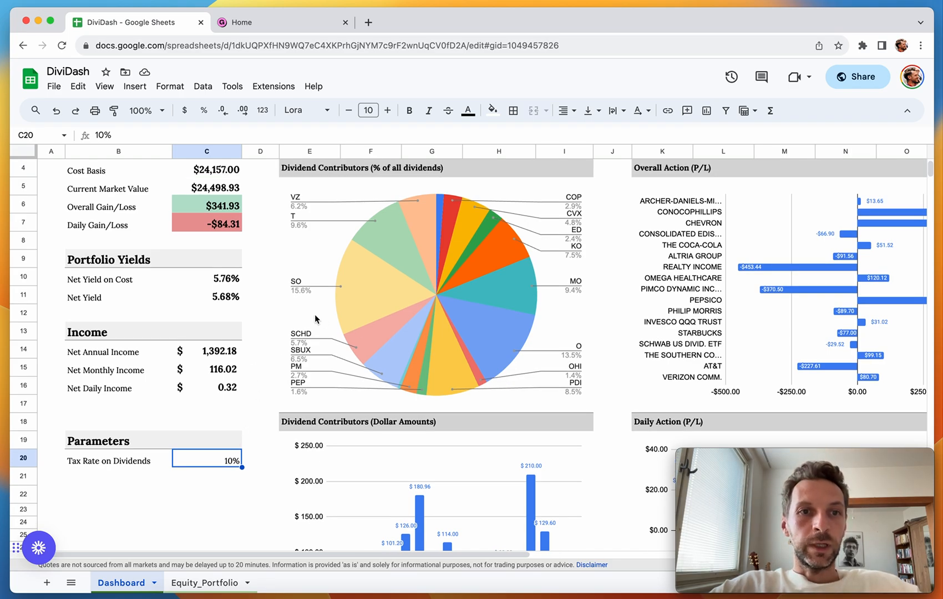
{"action": "mouse_move", "coordinate": [271, 334]}
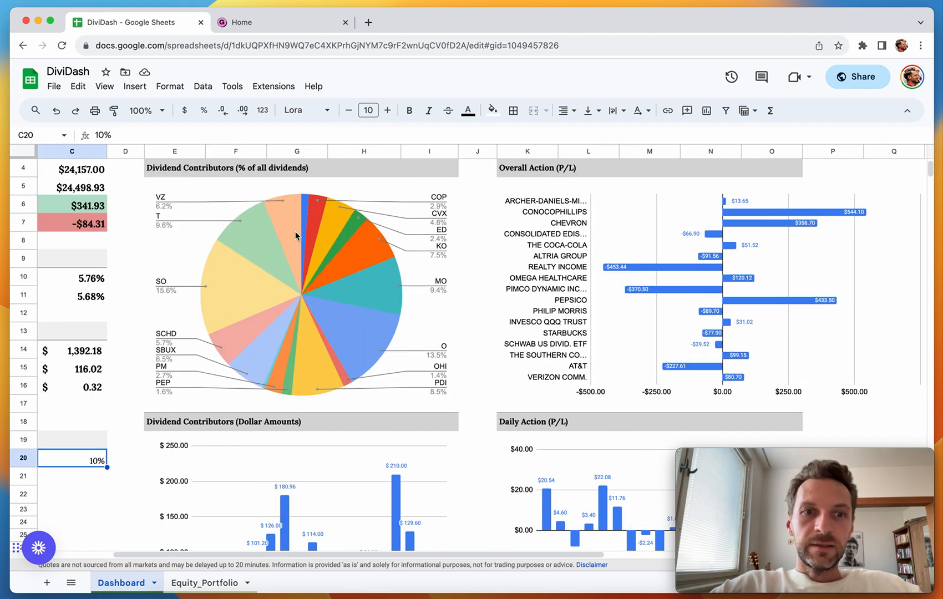
{"action": "mouse_move", "coordinate": [287, 204]}
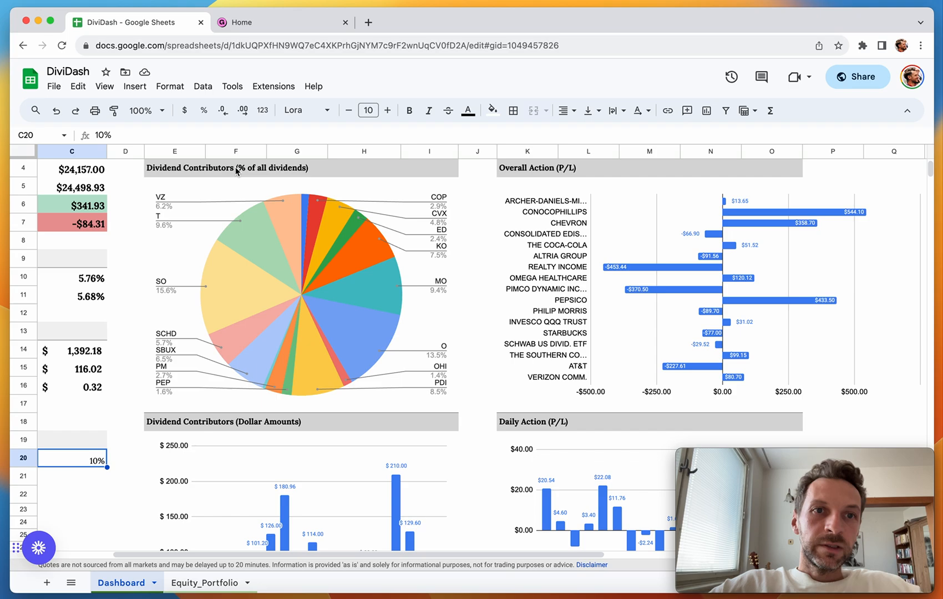
{"action": "mouse_move", "coordinate": [263, 231]}
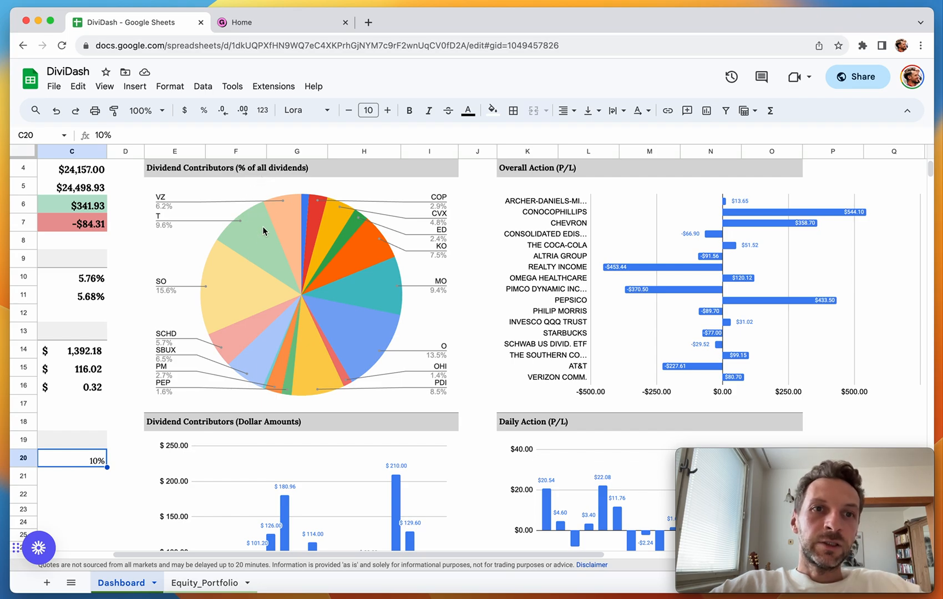
{"action": "mouse_move", "coordinate": [246, 239]}
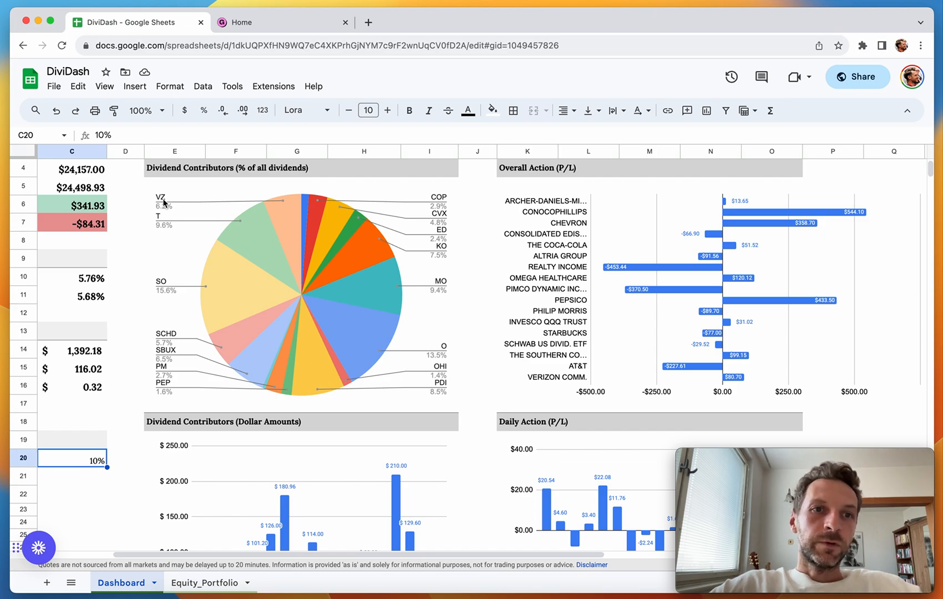
{"action": "mouse_move", "coordinate": [159, 228]}
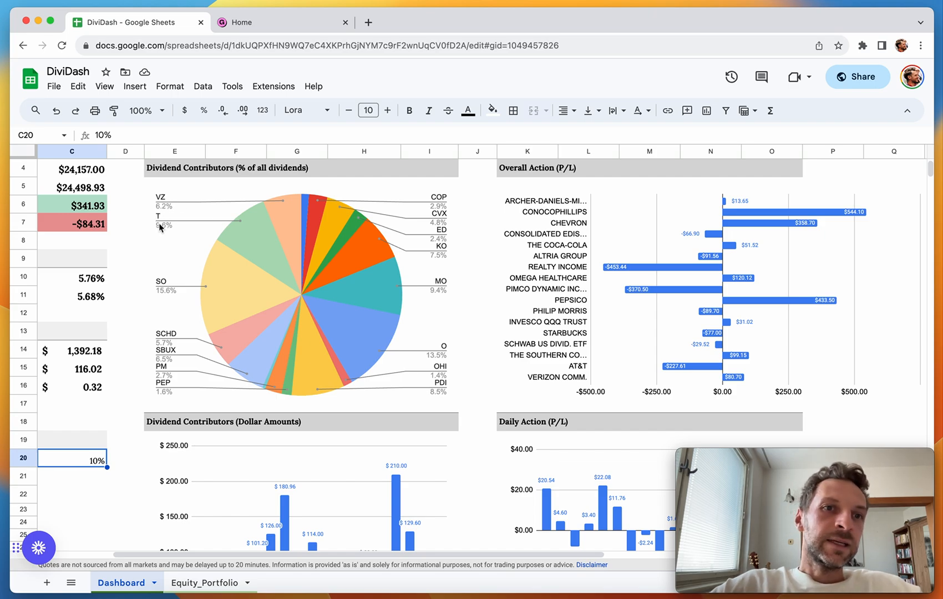
{"action": "mouse_move", "coordinate": [256, 263]}
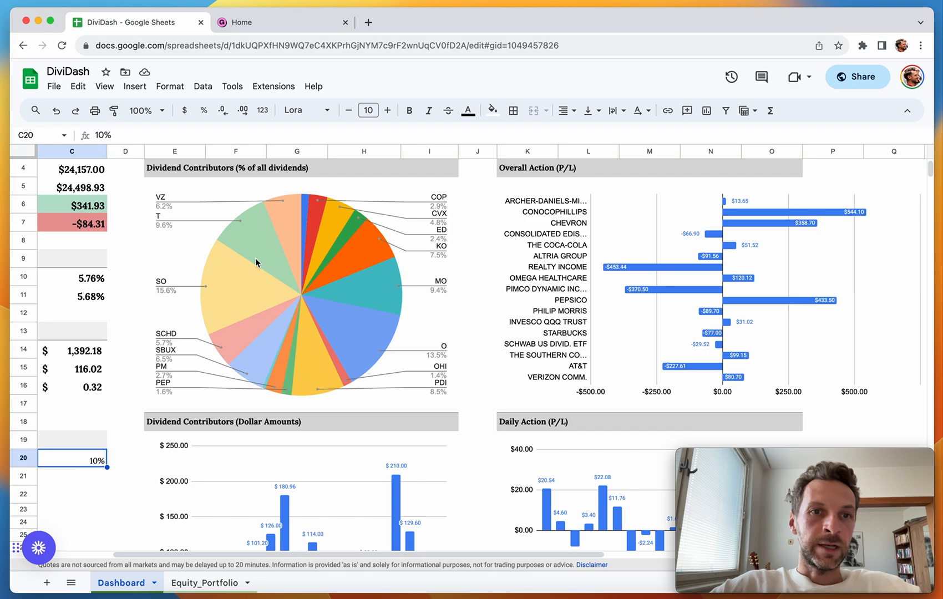
{"action": "scroll", "scroll_direction": "down", "scroll_amount": 3}
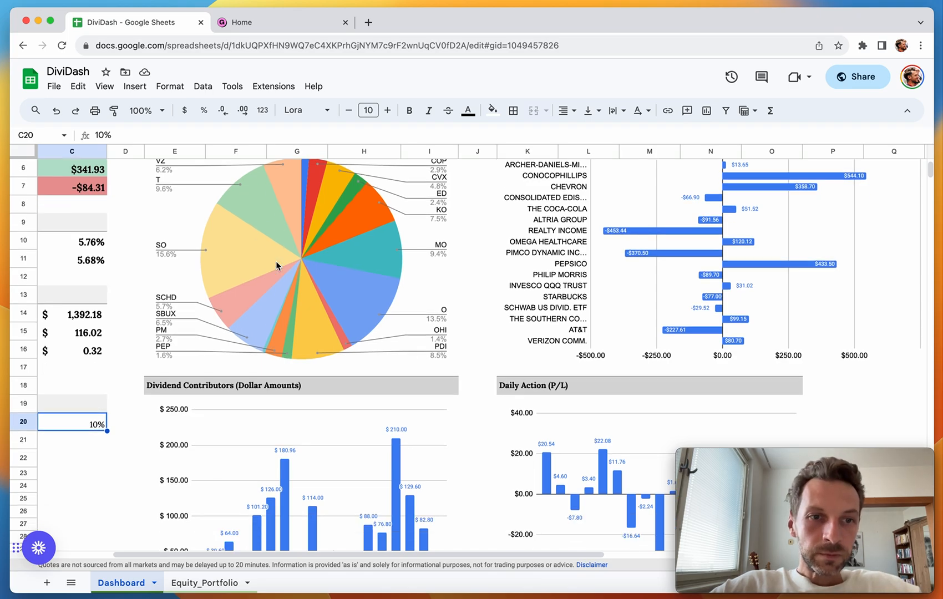
{"action": "scroll", "scroll_direction": "down", "scroll_amount": 3}
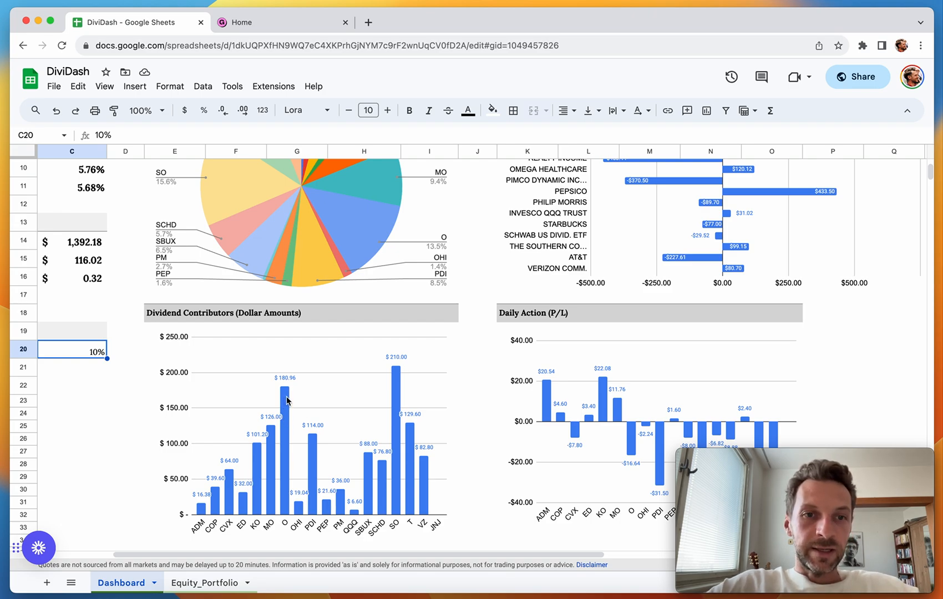
{"action": "mouse_move", "coordinate": [286, 414]}
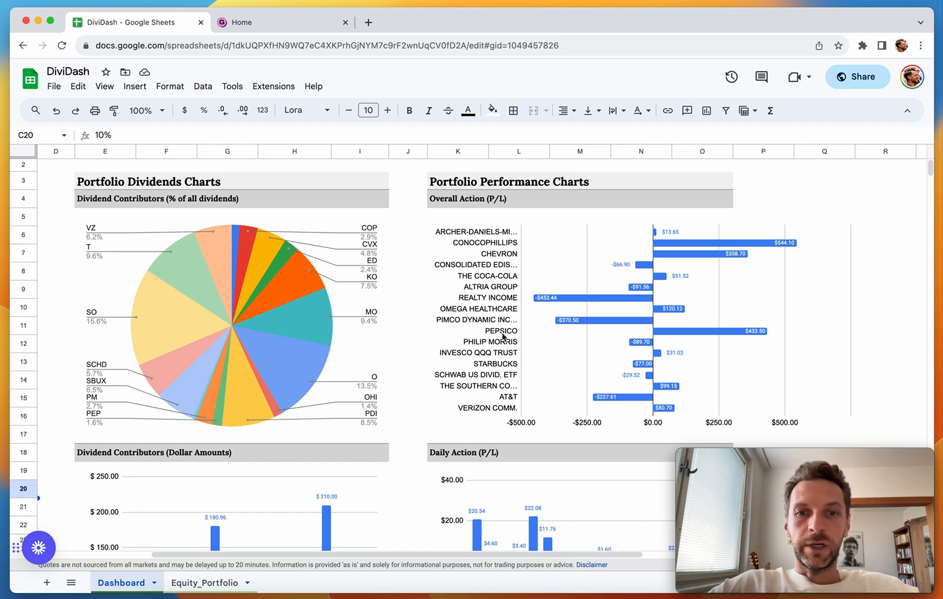
{"action": "mouse_move", "coordinate": [522, 271]}
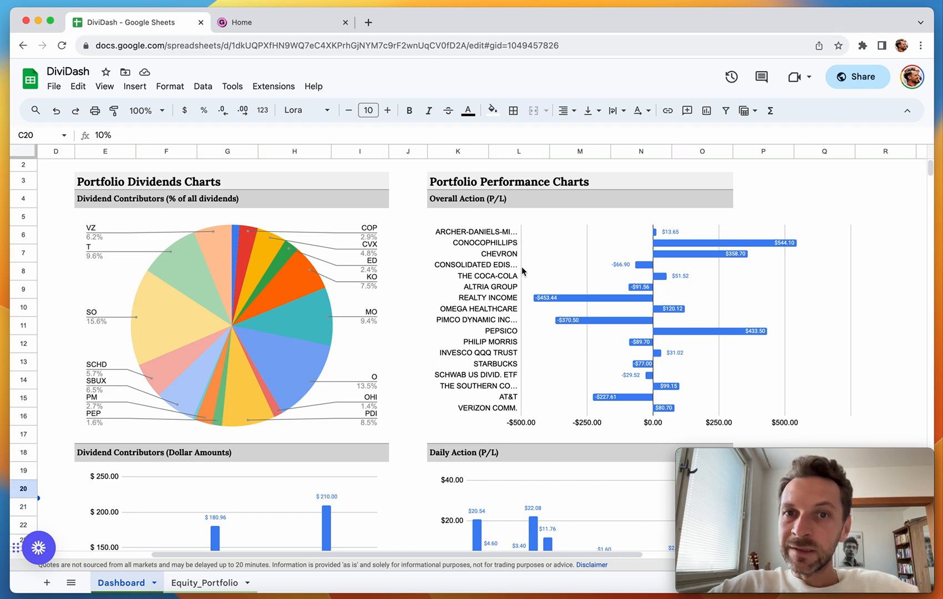
{"action": "mouse_move", "coordinate": [540, 296]}
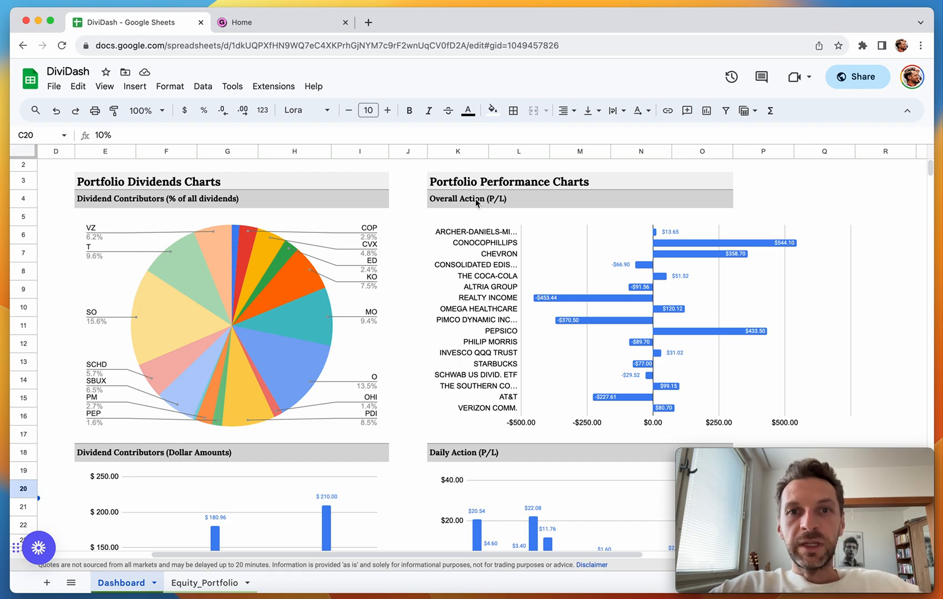
{"action": "mouse_move", "coordinate": [606, 233]}
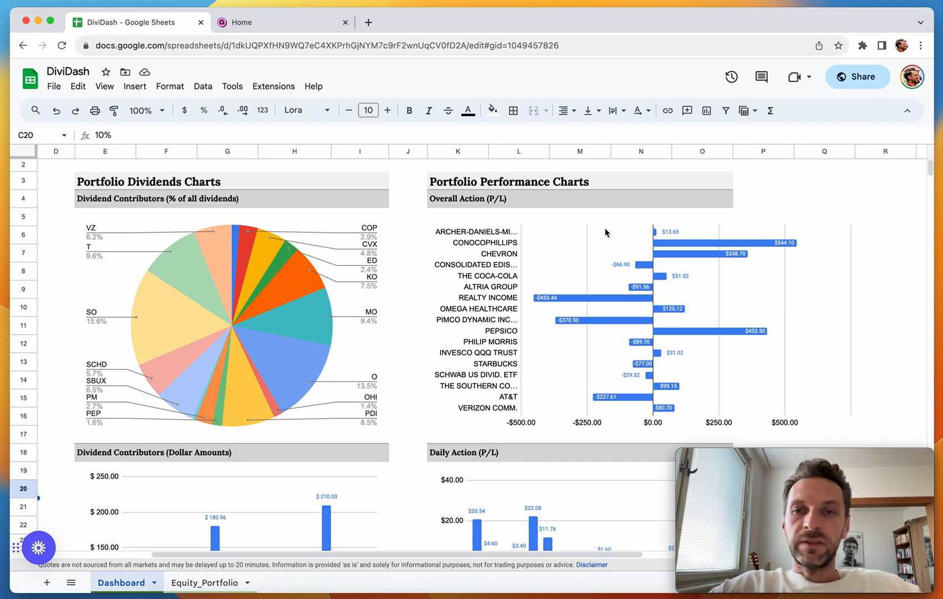
{"action": "mouse_move", "coordinate": [634, 272]}
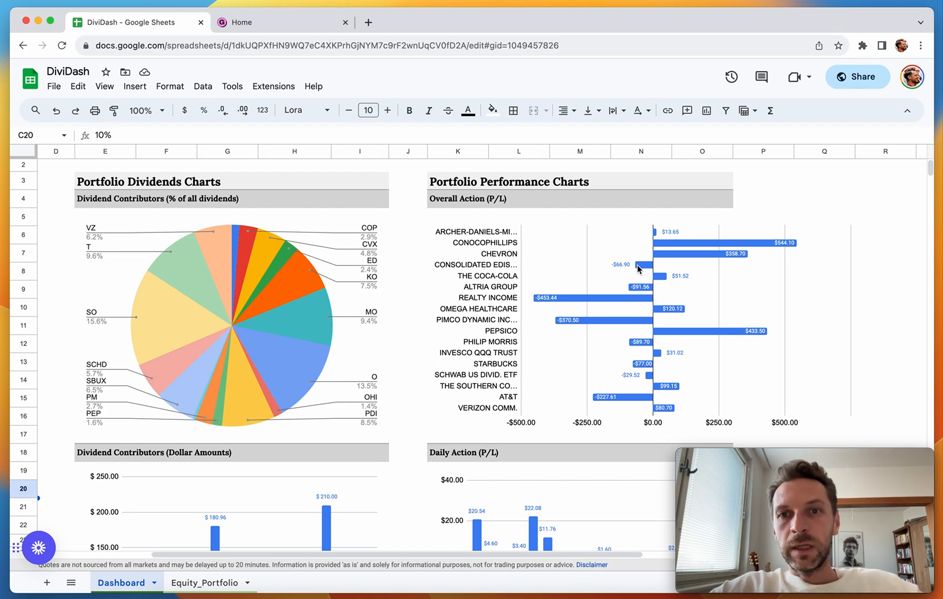
{"action": "mouse_move", "coordinate": [612, 297]}
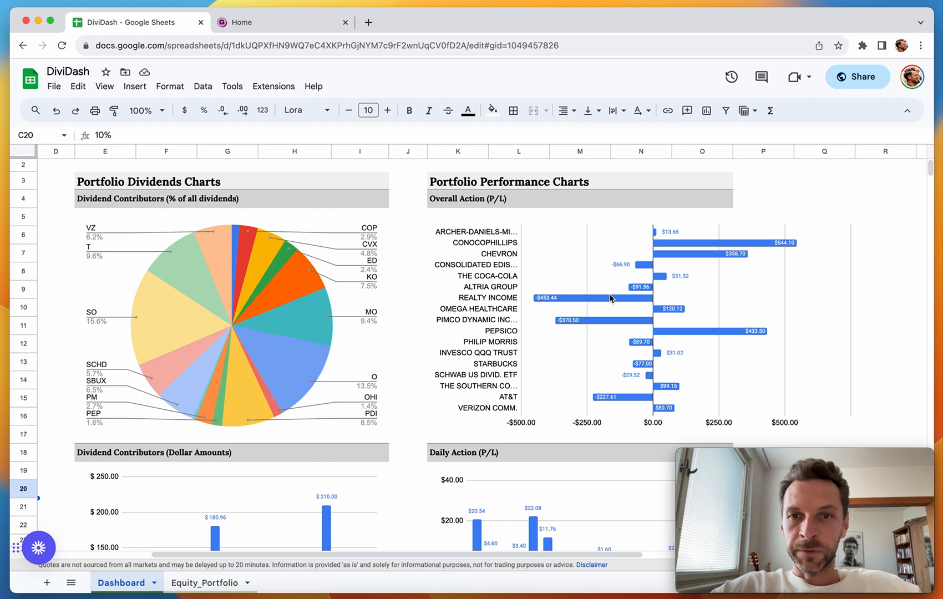
{"action": "mouse_move", "coordinate": [599, 306]}
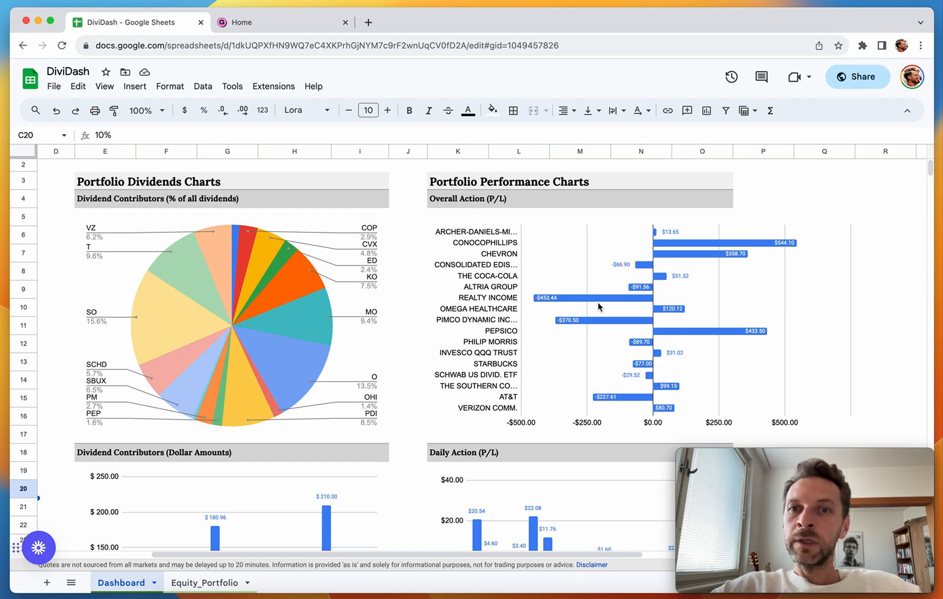
{"action": "scroll", "scroll_direction": "down", "scroll_amount": 3}
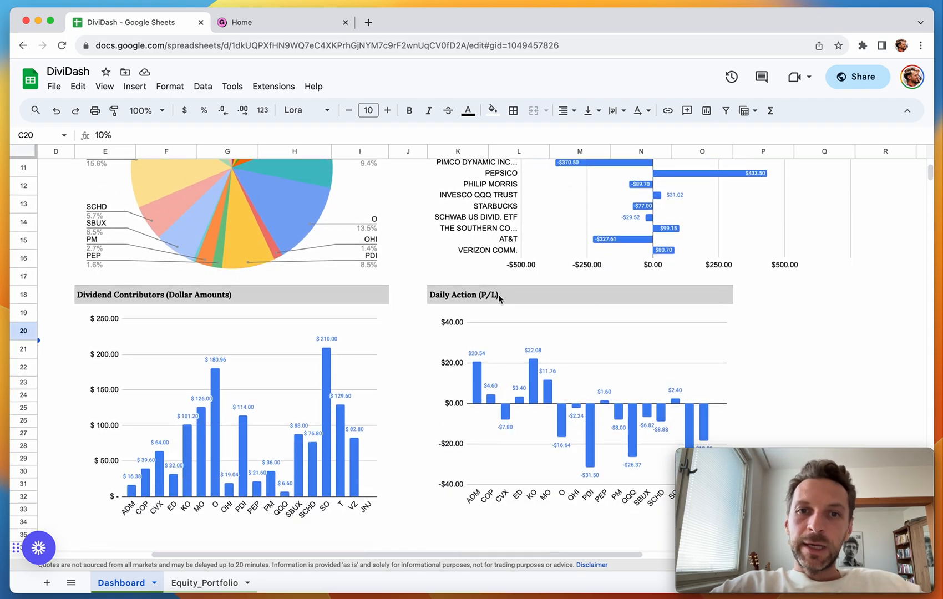
{"action": "scroll", "scroll_direction": "down", "scroll_amount": 3}
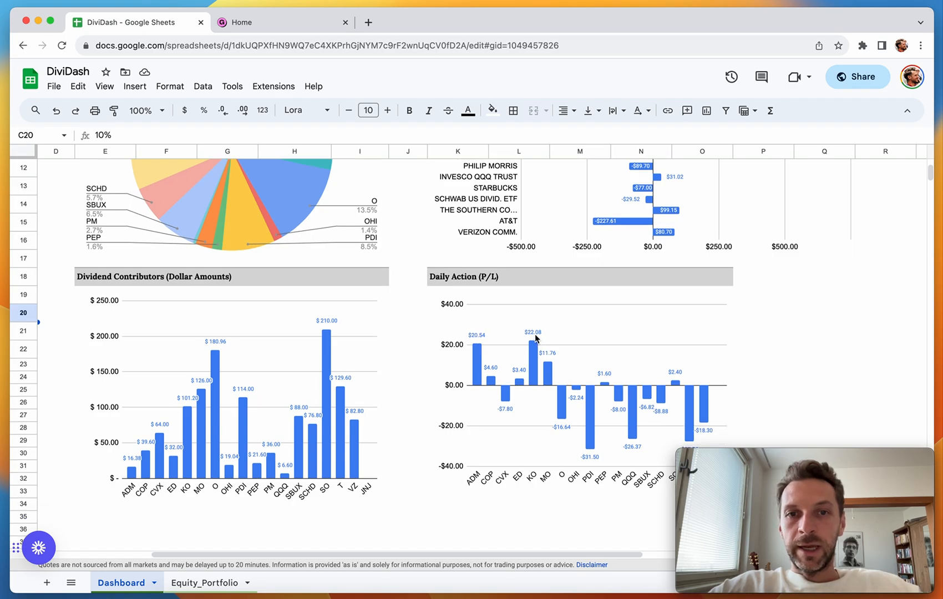
{"action": "mouse_move", "coordinate": [562, 382]}
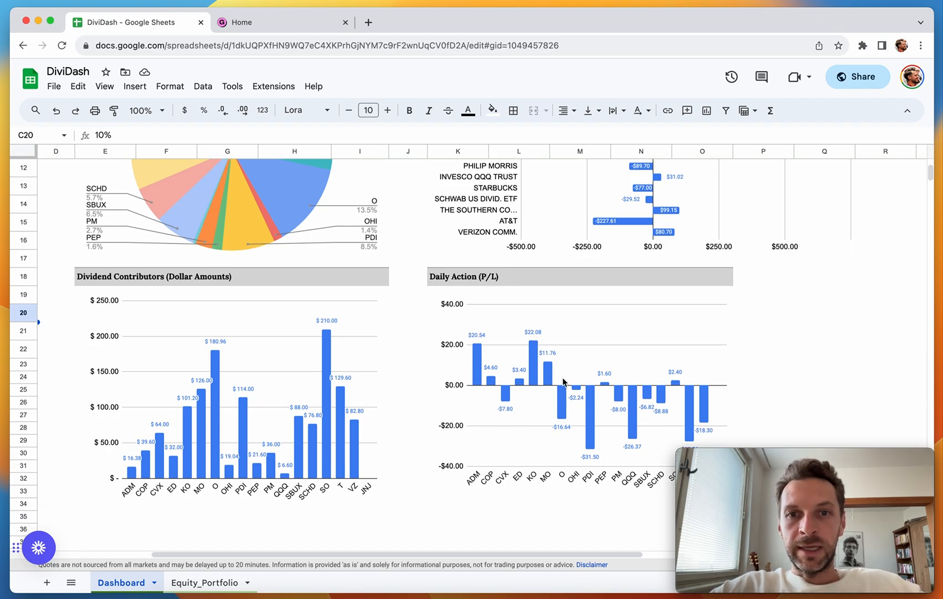
{"action": "mouse_move", "coordinate": [586, 384]}
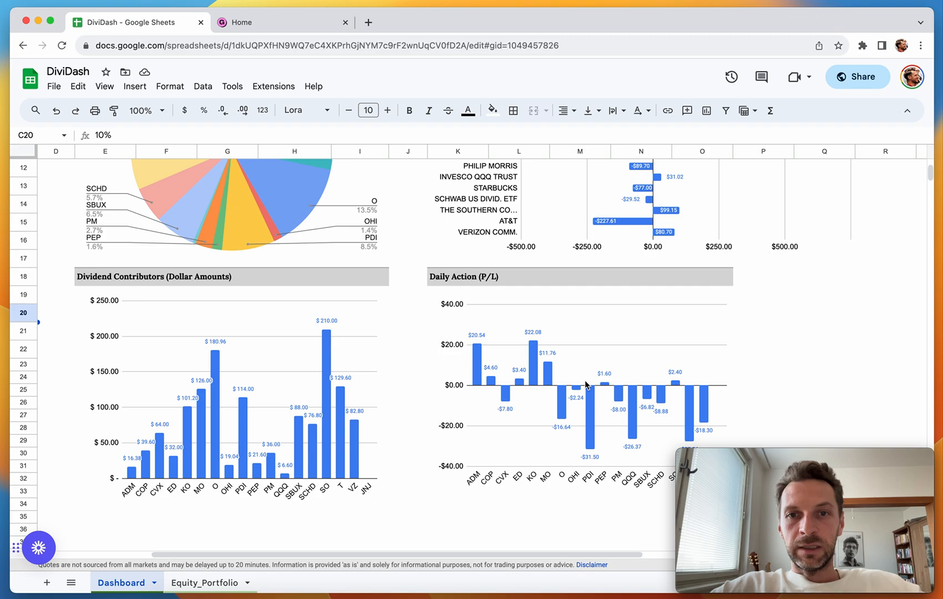
{"action": "mouse_move", "coordinate": [498, 366]}
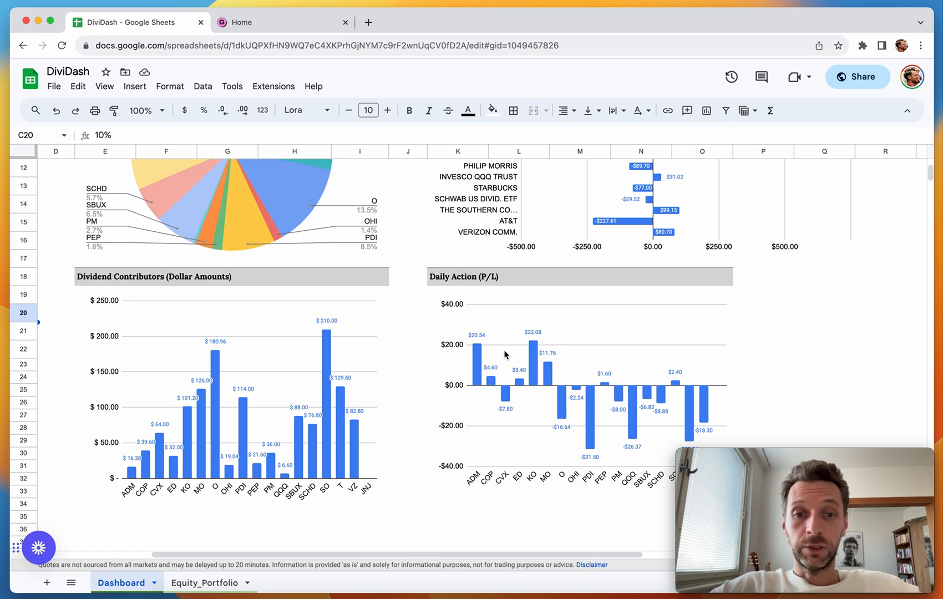
{"action": "scroll", "scroll_direction": "up", "scroll_amount": 3}
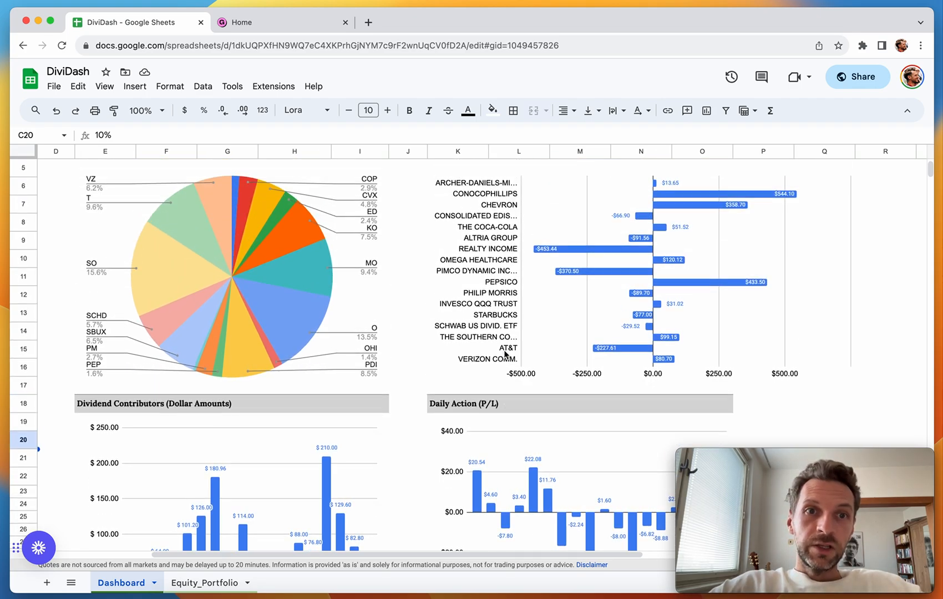
{"action": "scroll", "scroll_direction": "left", "scroll_amount": 3}
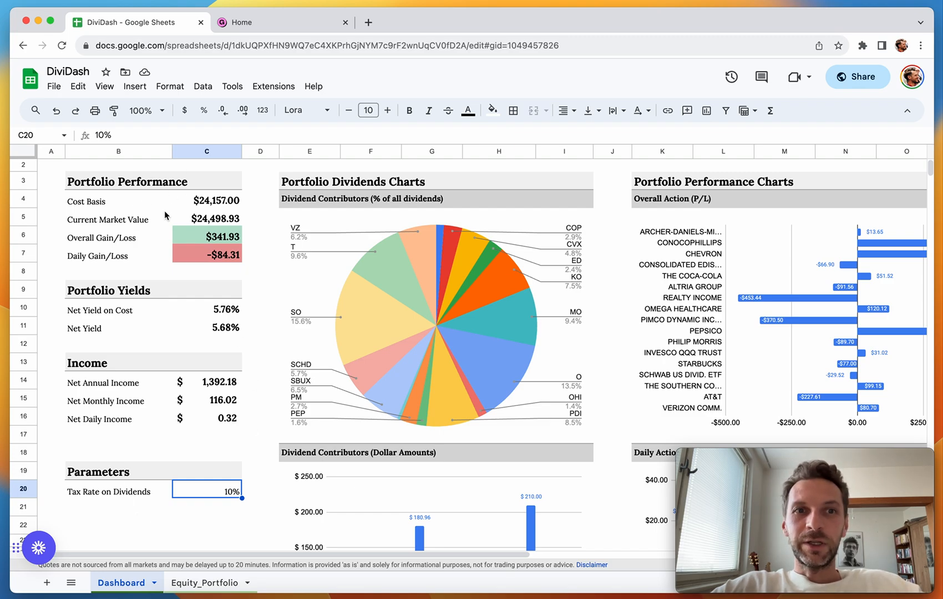
{"action": "mouse_move", "coordinate": [199, 463]}
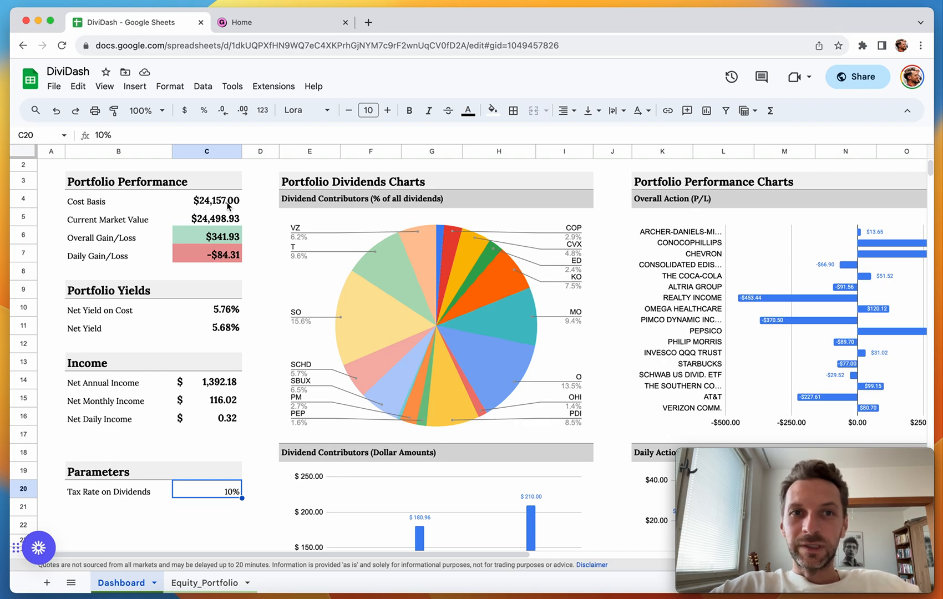
{"action": "mouse_move", "coordinate": [209, 520]}
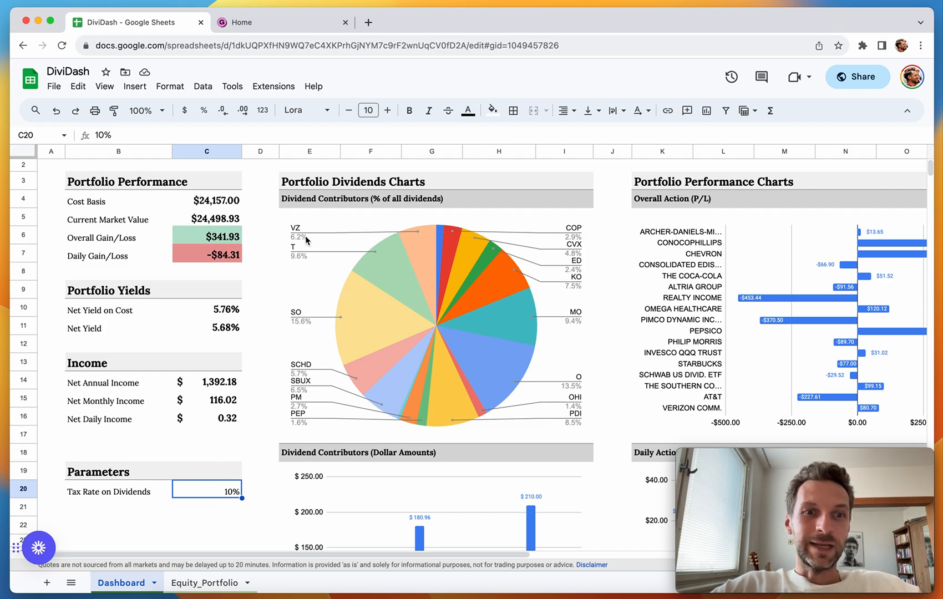
{"action": "mouse_move", "coordinate": [395, 329]}
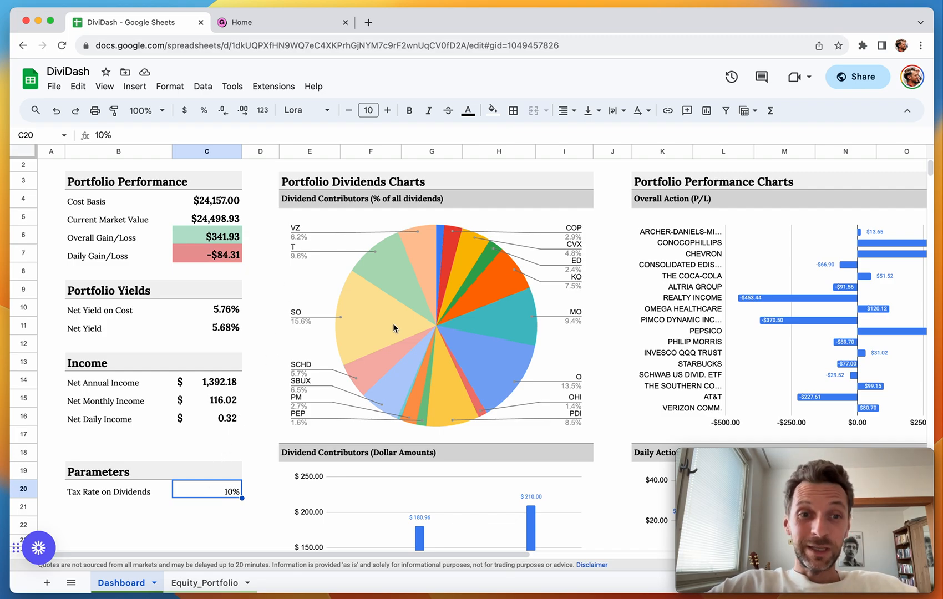
{"action": "mouse_move", "coordinate": [482, 18]}
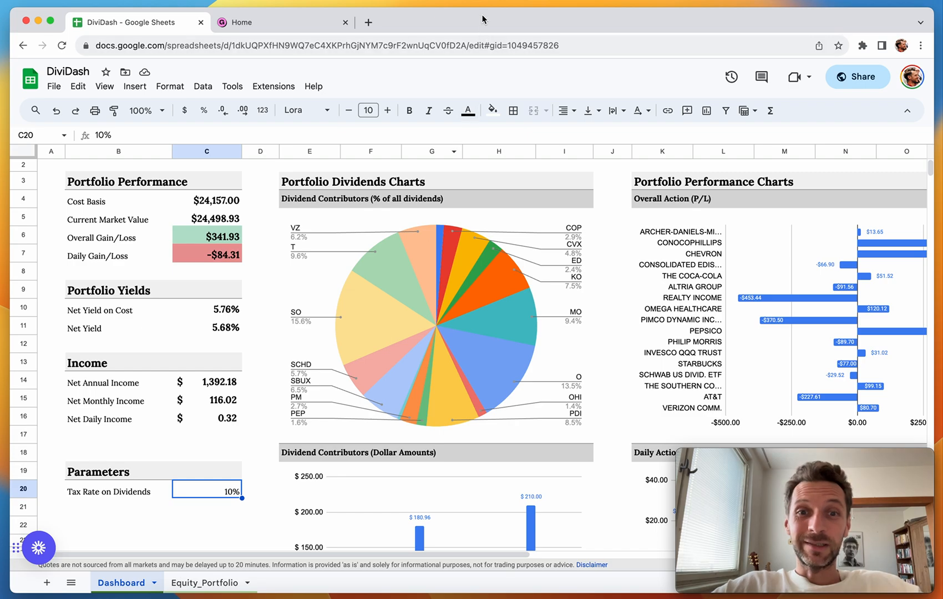
{"action": "mouse_move", "coordinate": [672, 353]}
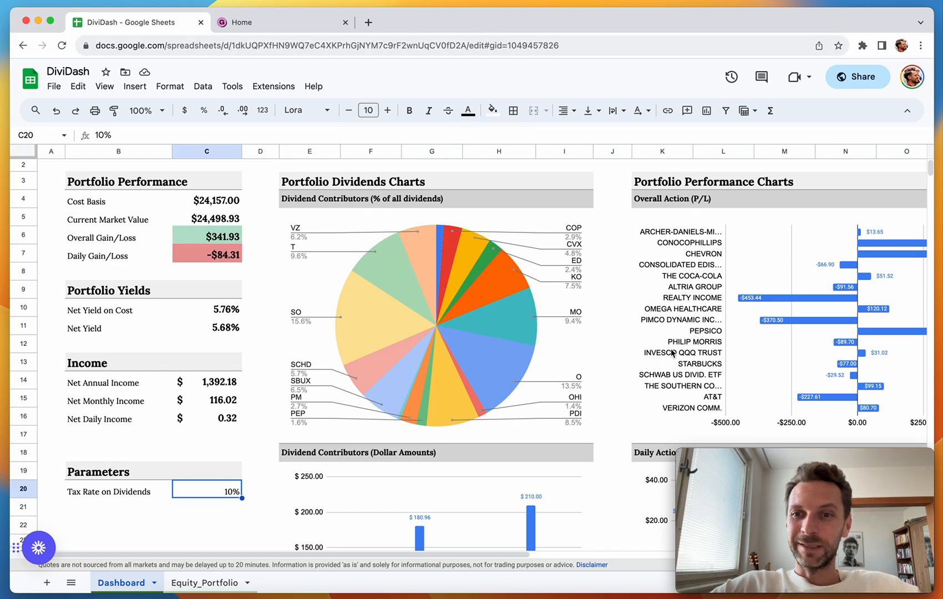